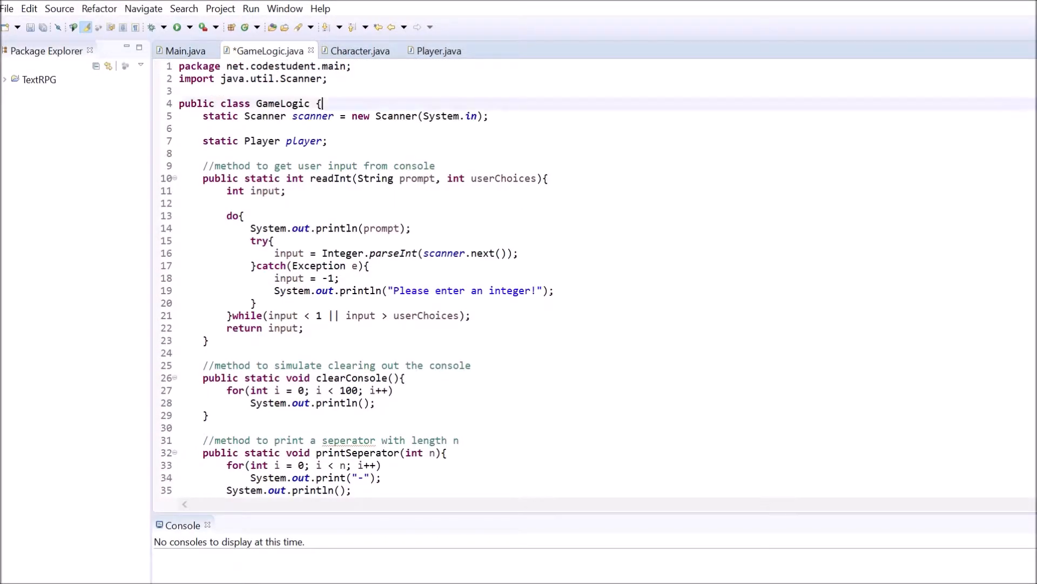
- Declare a 'public static boolean isRunning;' field in GameLogic
type("public static")
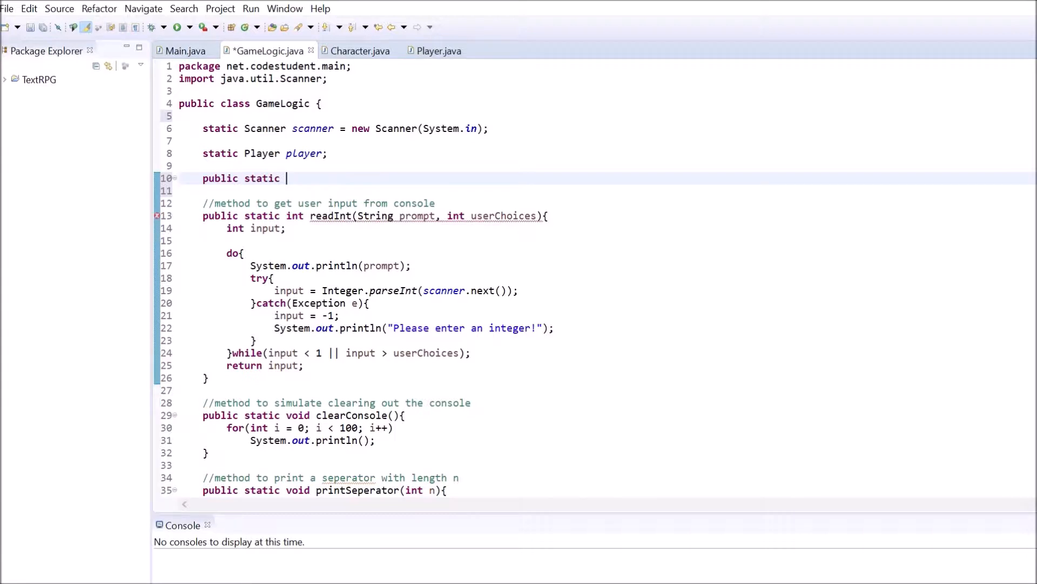
type("boolean isRu")
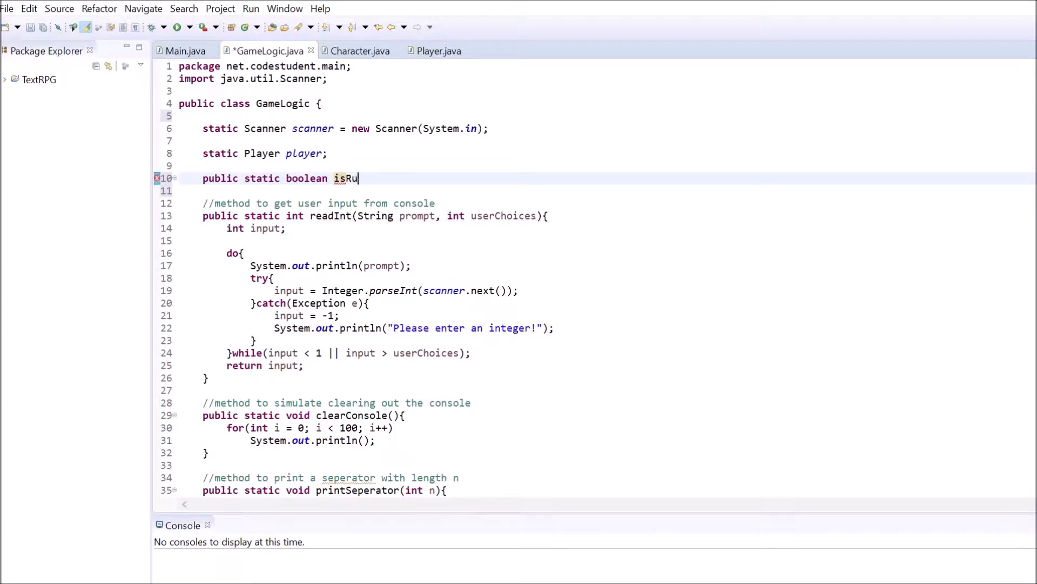
type("nning;")
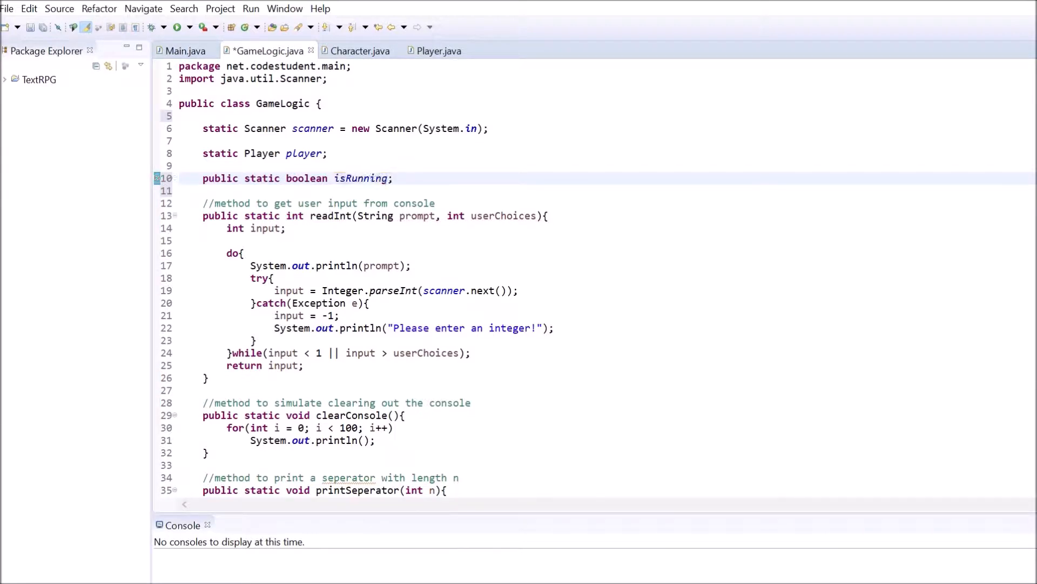
- Before gameLoop(), add a comment and set 'isRunning = true;' so the loop can continue
scroll("down", 3)
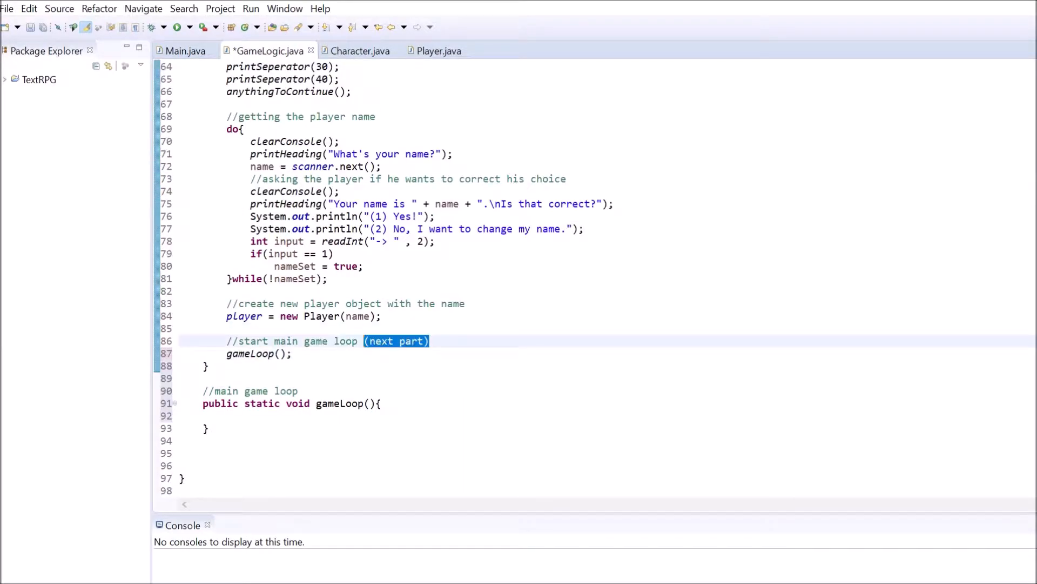
type("//setting isRunning t")
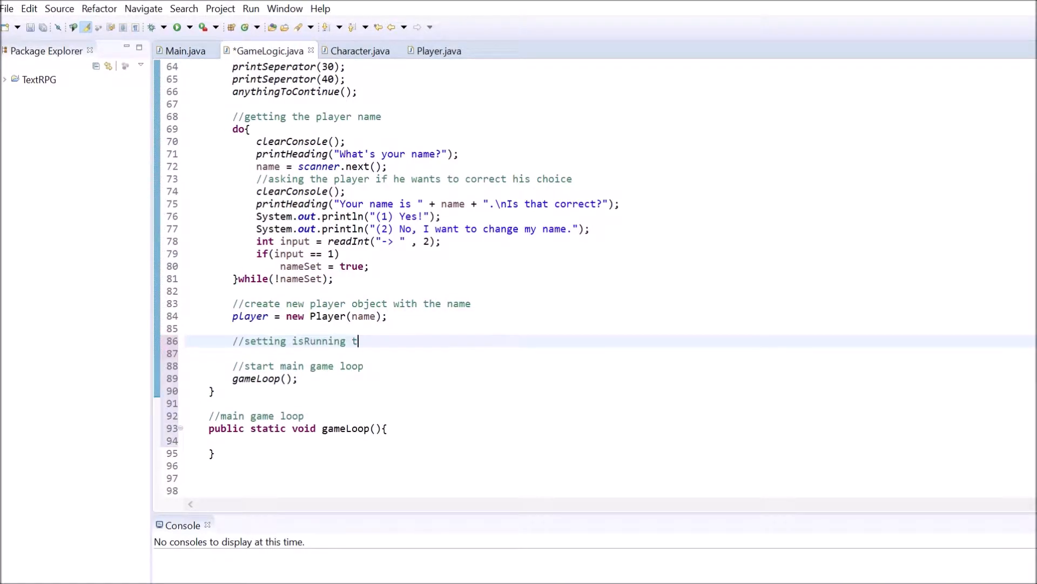
type("o true, so the game loop can continue")
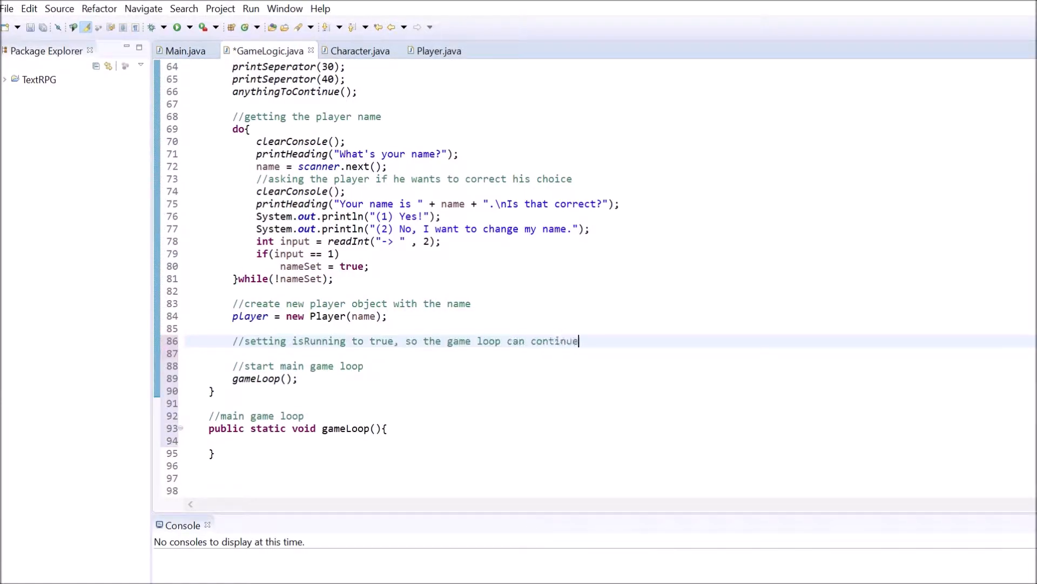
type("isRunning = true;")
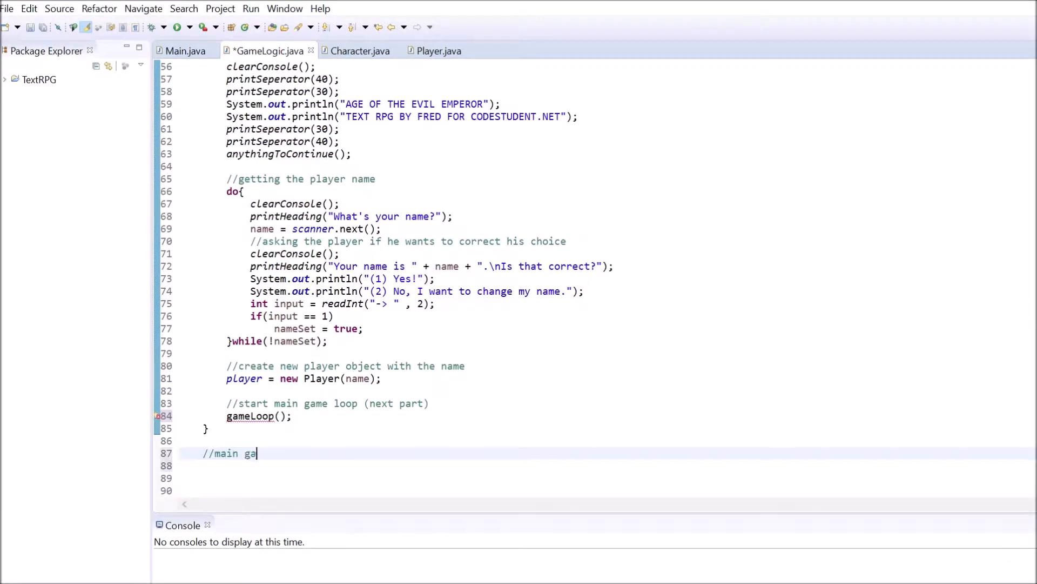
- Write gameLoop() with a while(isRunning) loop that calls printMenu() and reads an input via readInt("-> ", 3)
type("me loop")
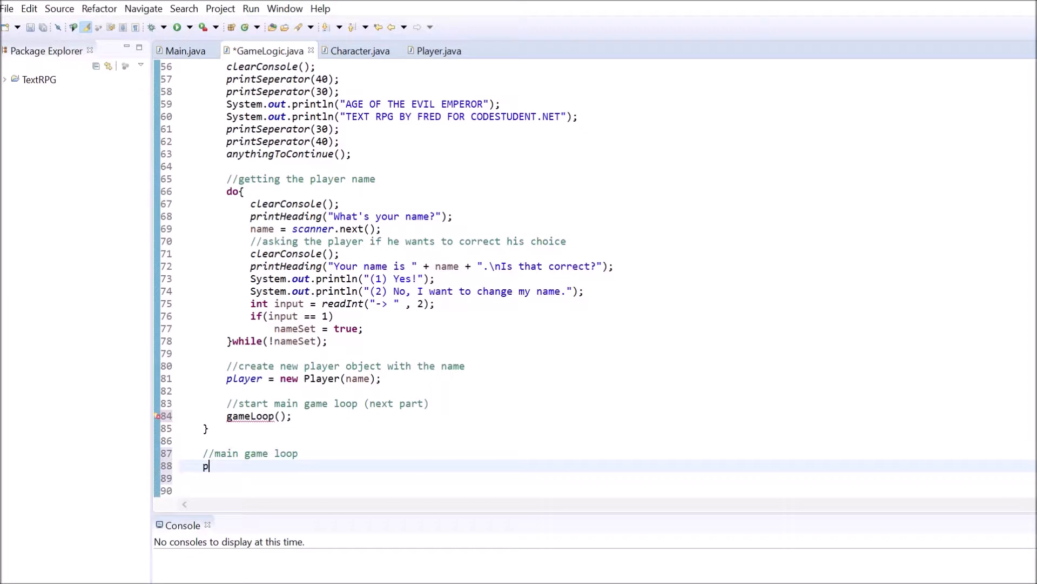
type("public stati")
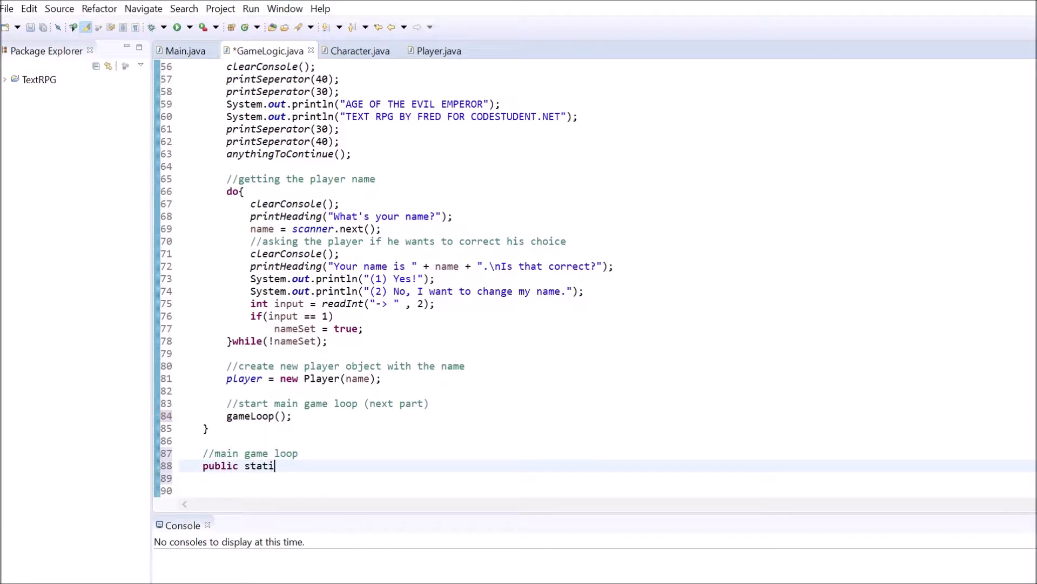
type("c void gameLoop(){")
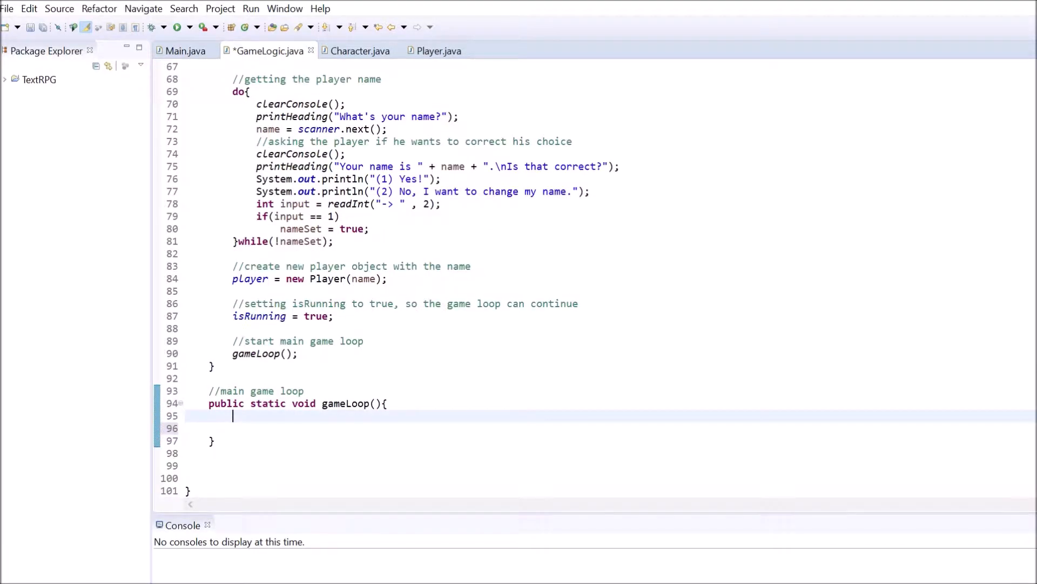
type("while")
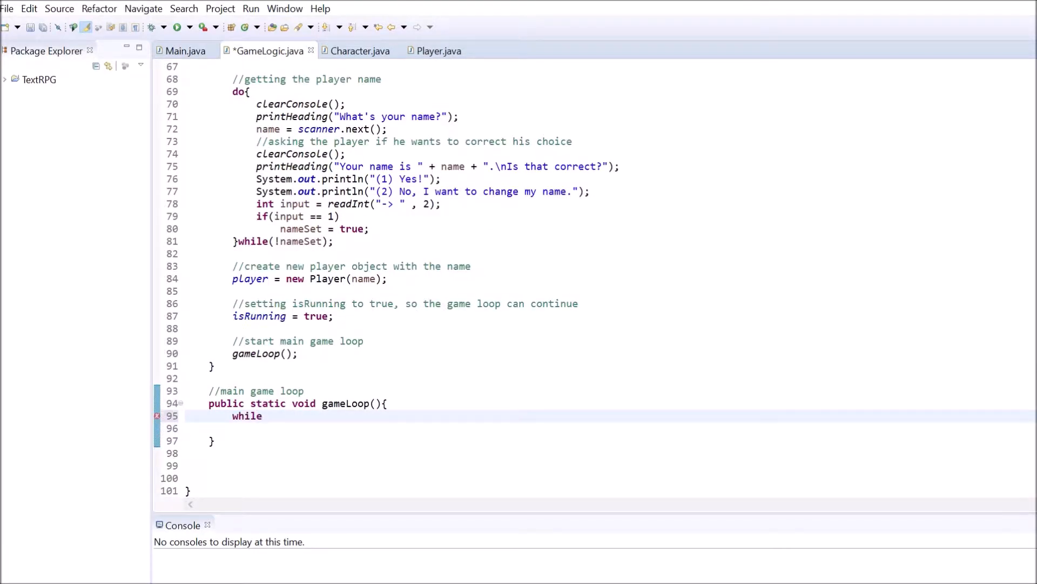
type("(isRunning)")
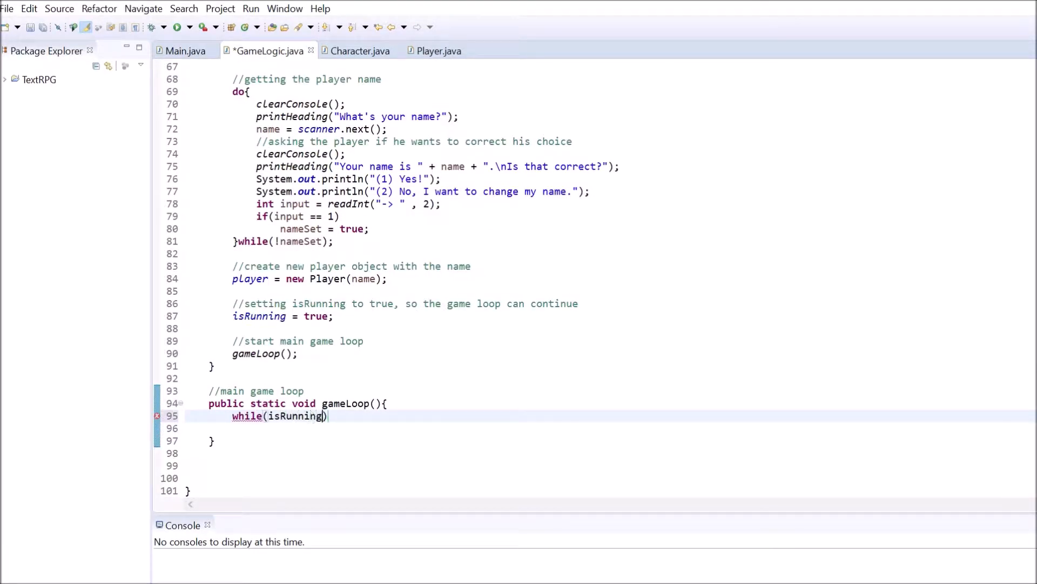
type("{")
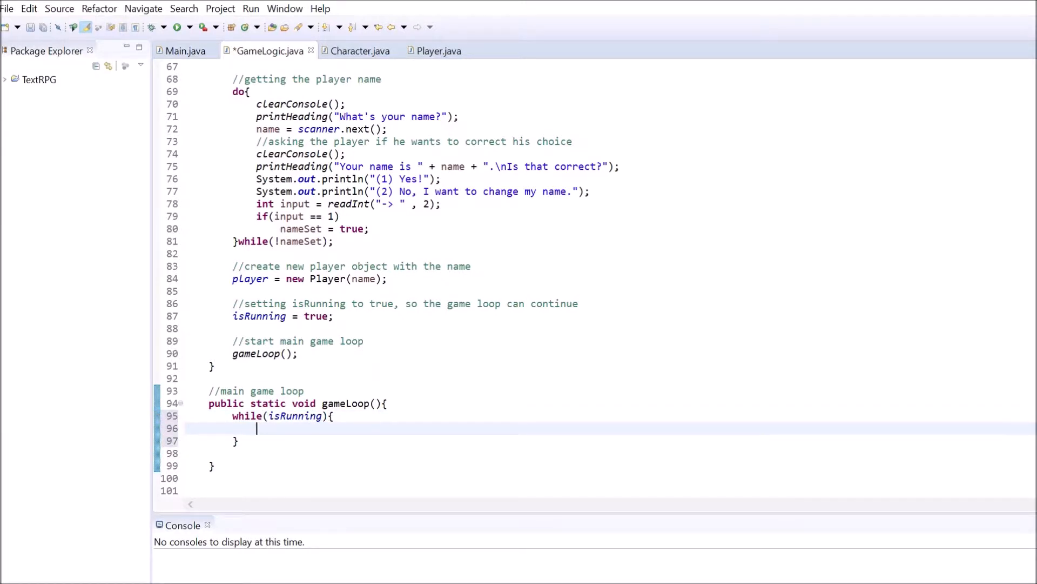
type("printMenu();")
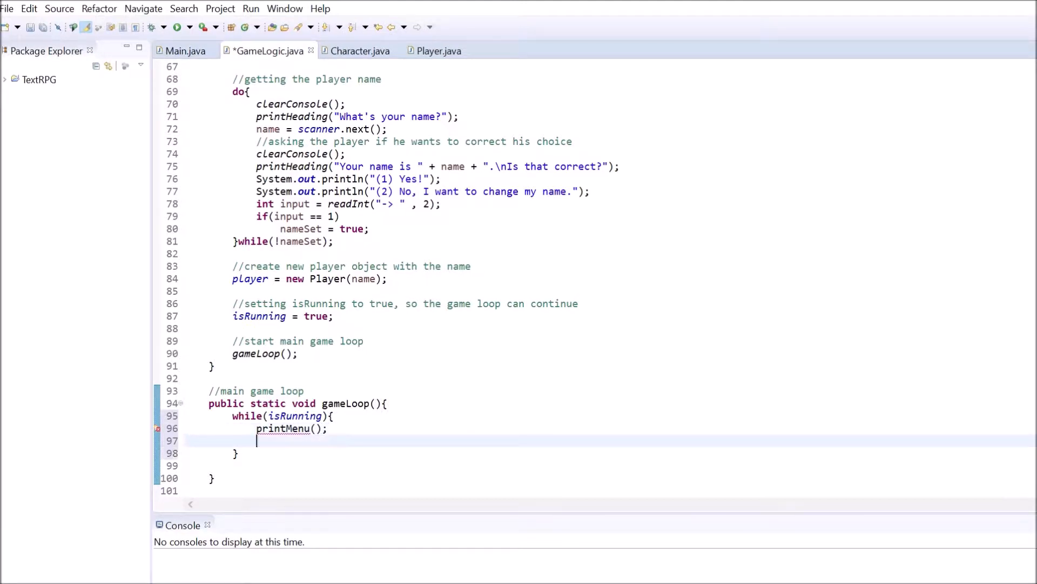
type("int input = readInt(\"")
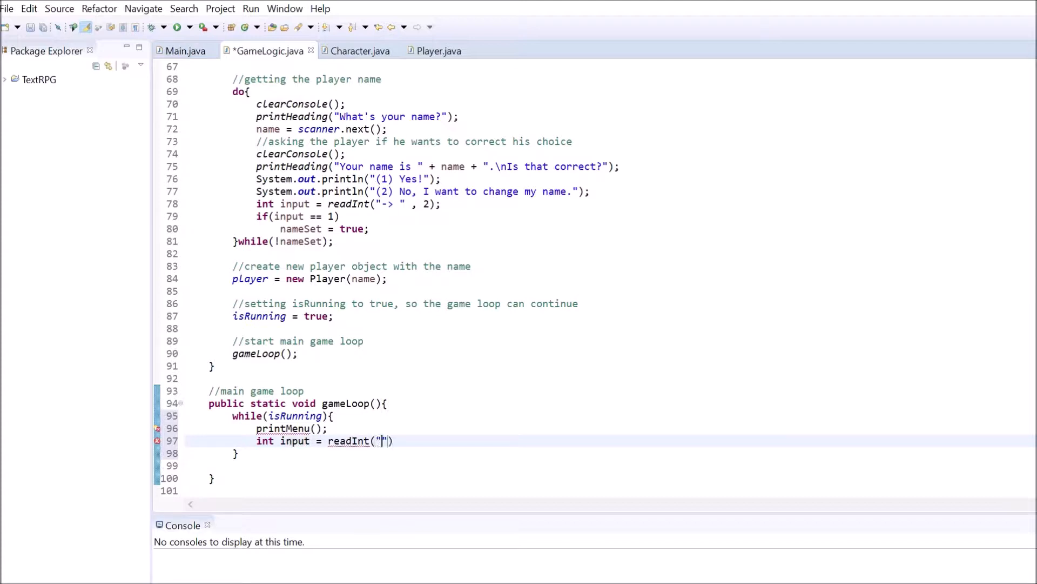
type("-> \", 3")
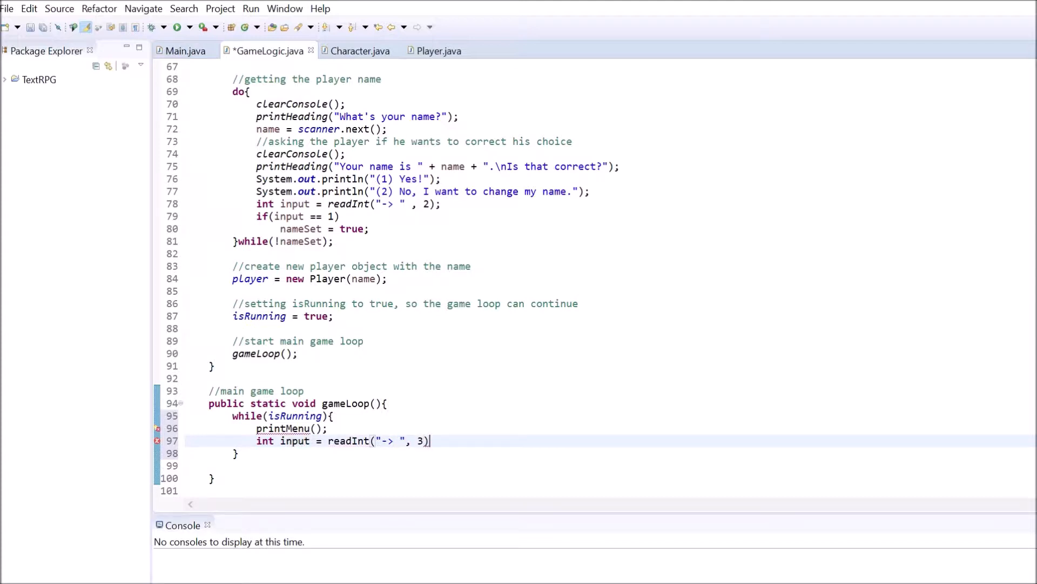
- Branch on input: 1 calls continueJourney(), 2 calls characterInfo(), else sets isRunning = false
type("if")
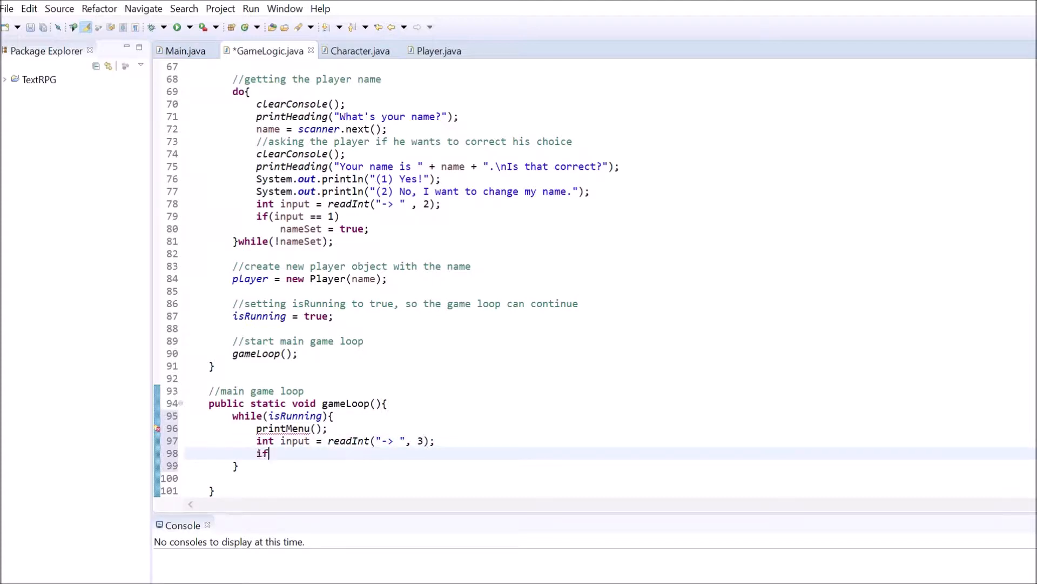
type("(input == 1)")
type("continueJourney();")
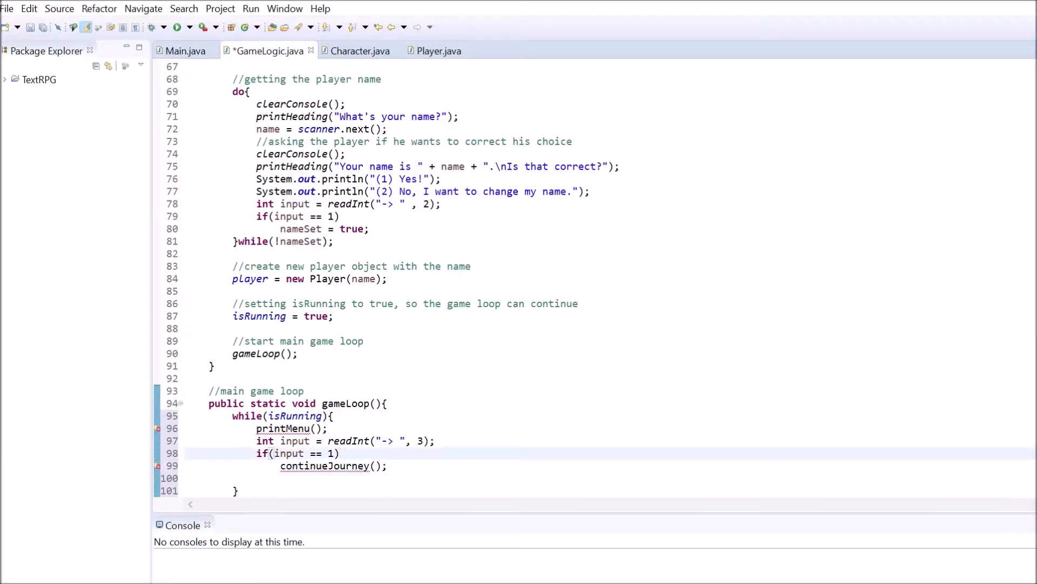
type("else if(input == 2")
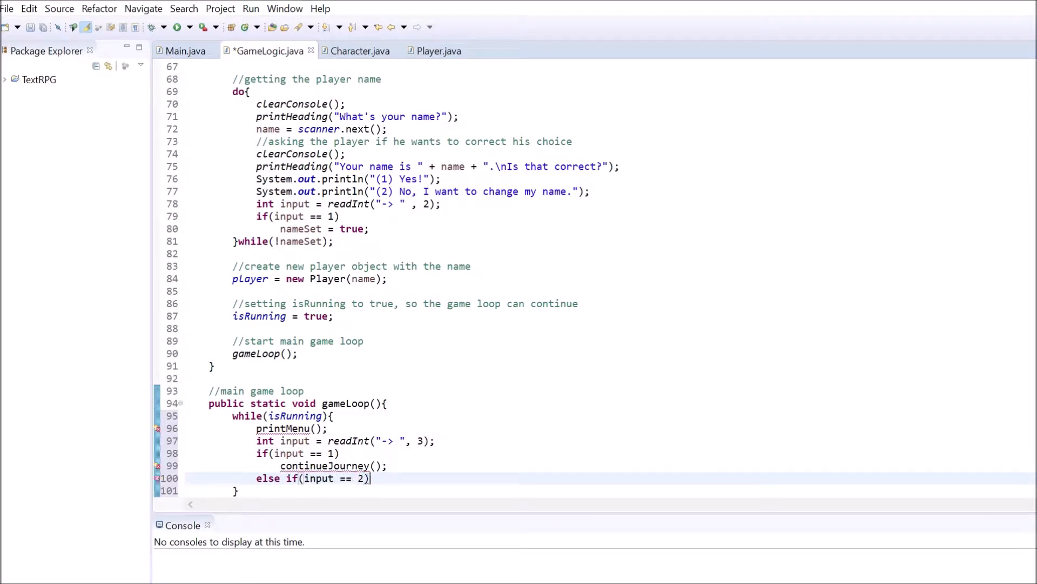
type("character")
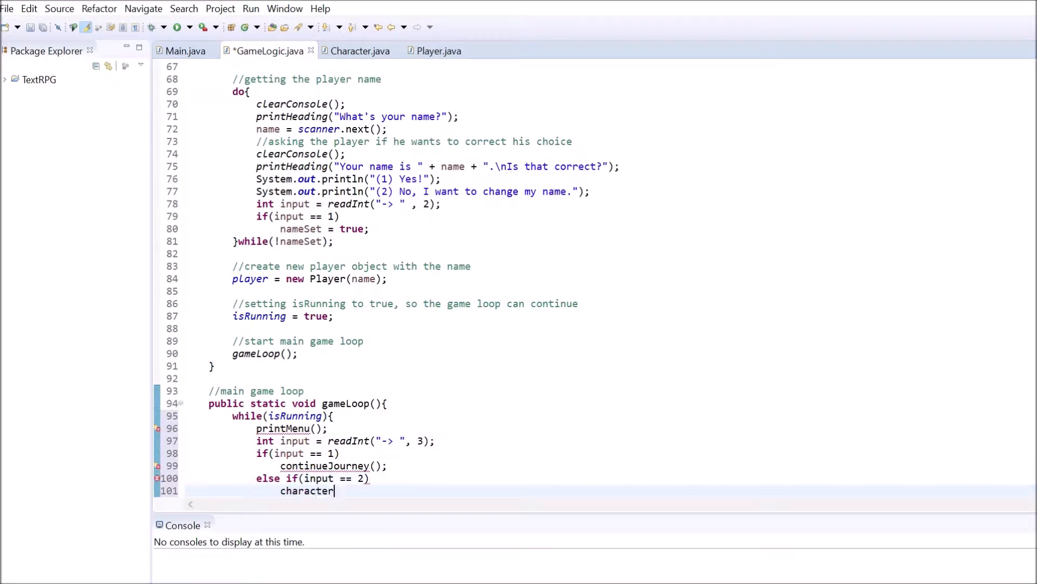
type("Info();")
type("else")
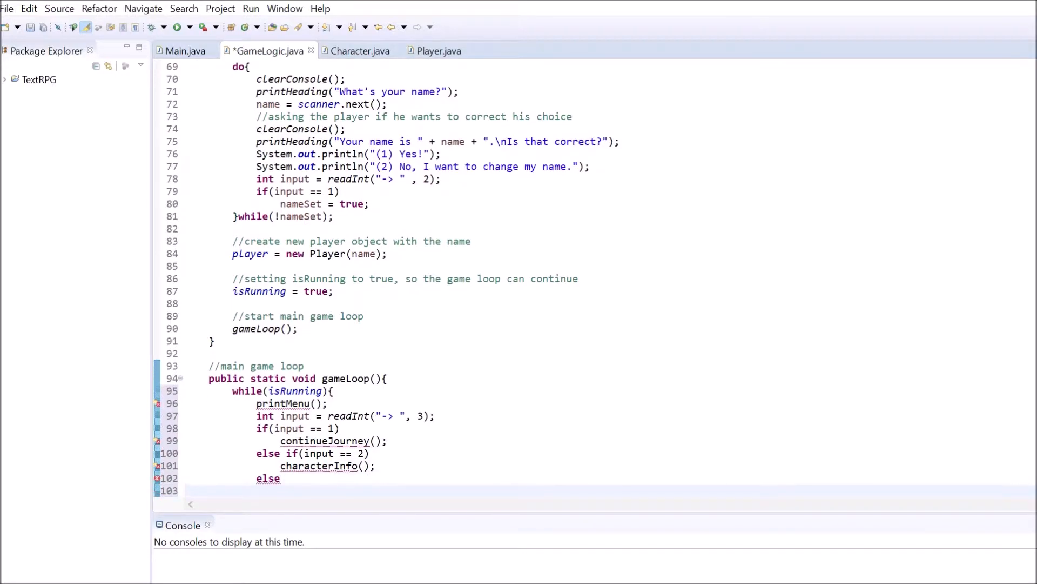
type("isRunning = false;")
type("//m")
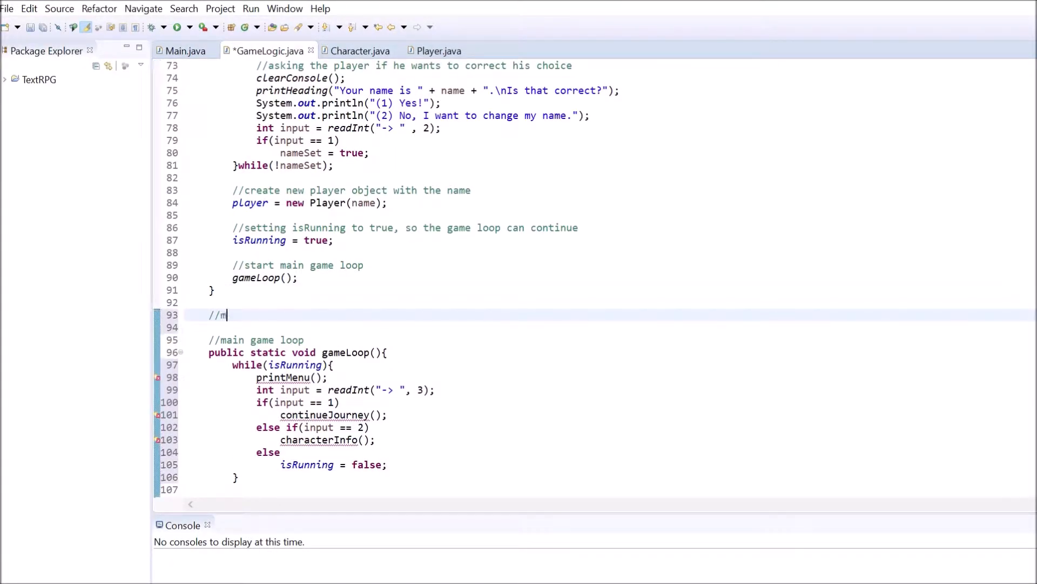
- Add a commented empty 'public static void continueJourney(){}' method and start the main-menu comment
type("ethod to continue the")
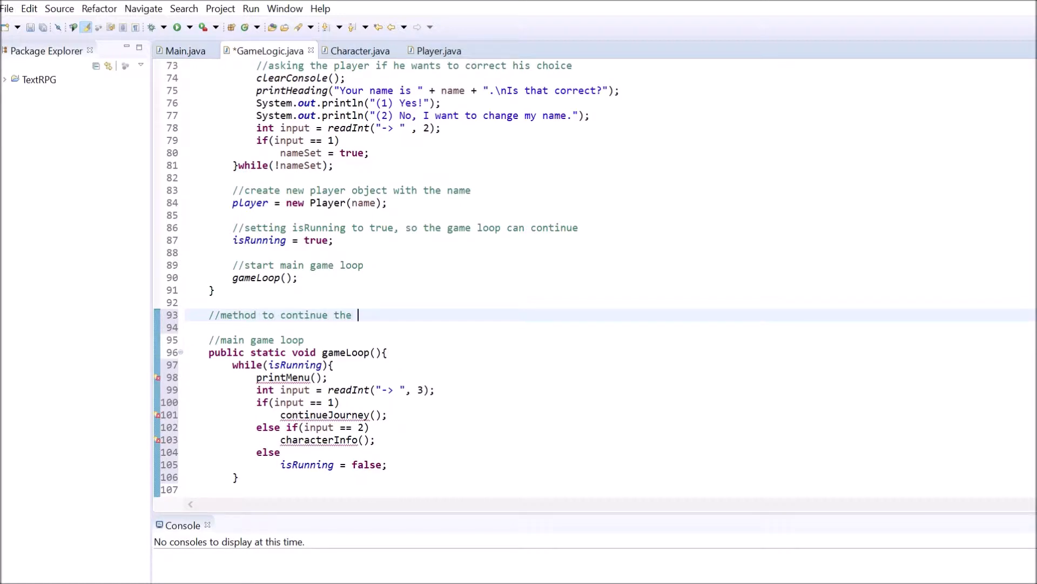
type("journey (more next part")
left_click(609, 326)
type("public st")
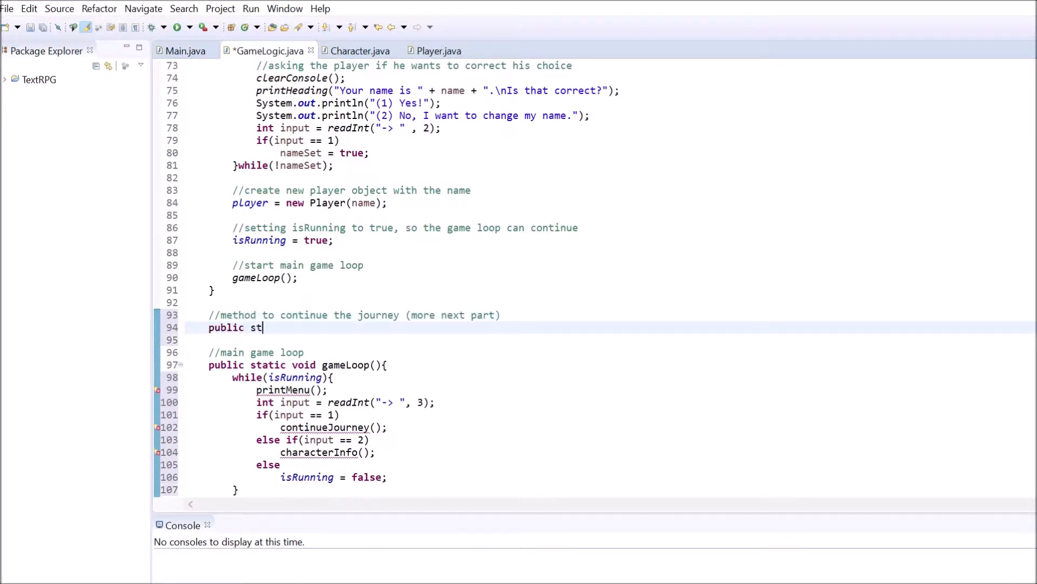
type("atic void contineu")
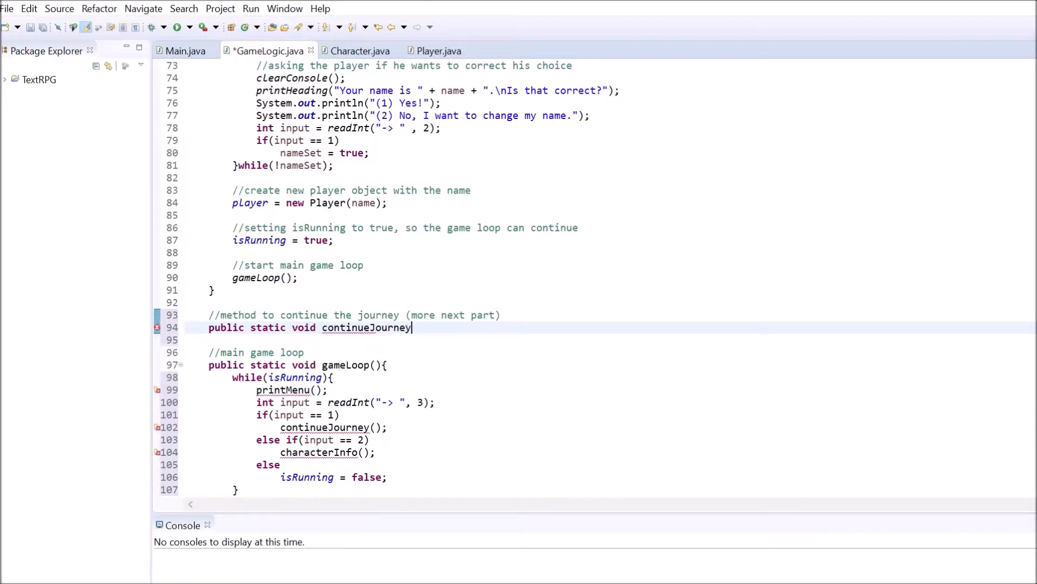
type("(){")
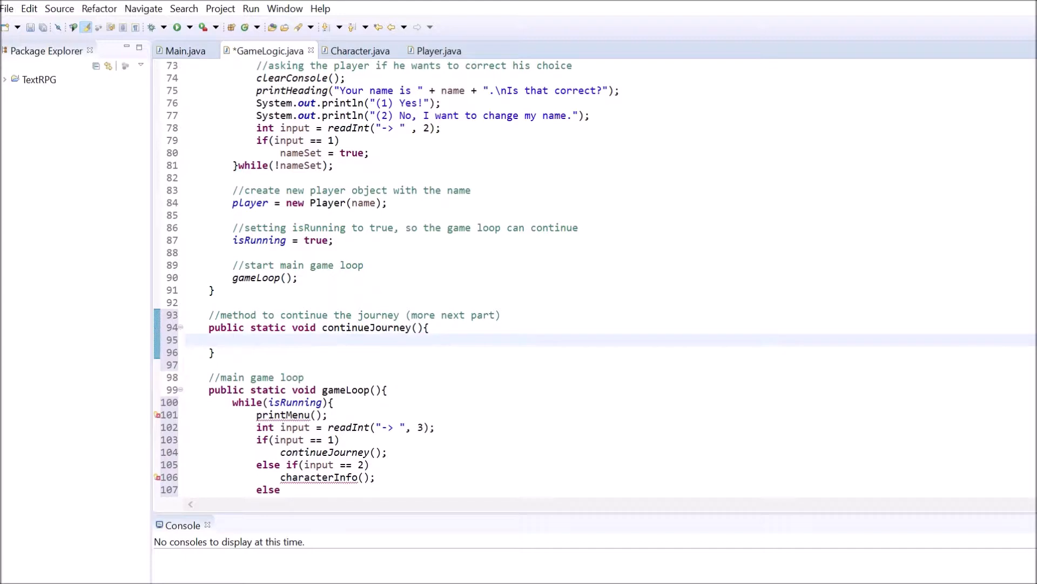
type("<//")
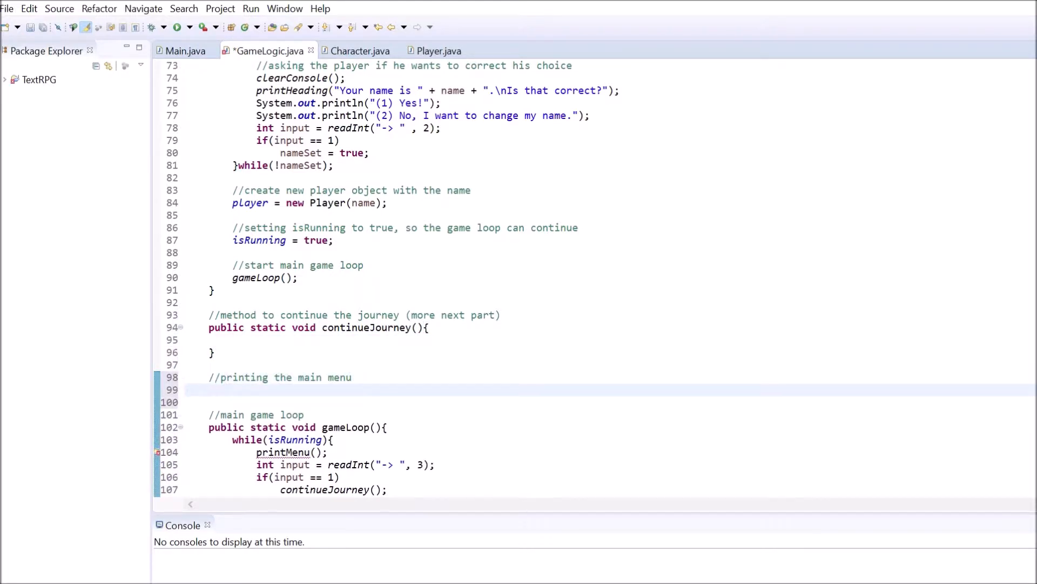
- Write printMenu() with a MENU heading and options starting with "(1) Continue on your journey"
type("public static void printMenu(){")
type("System.out.println();")
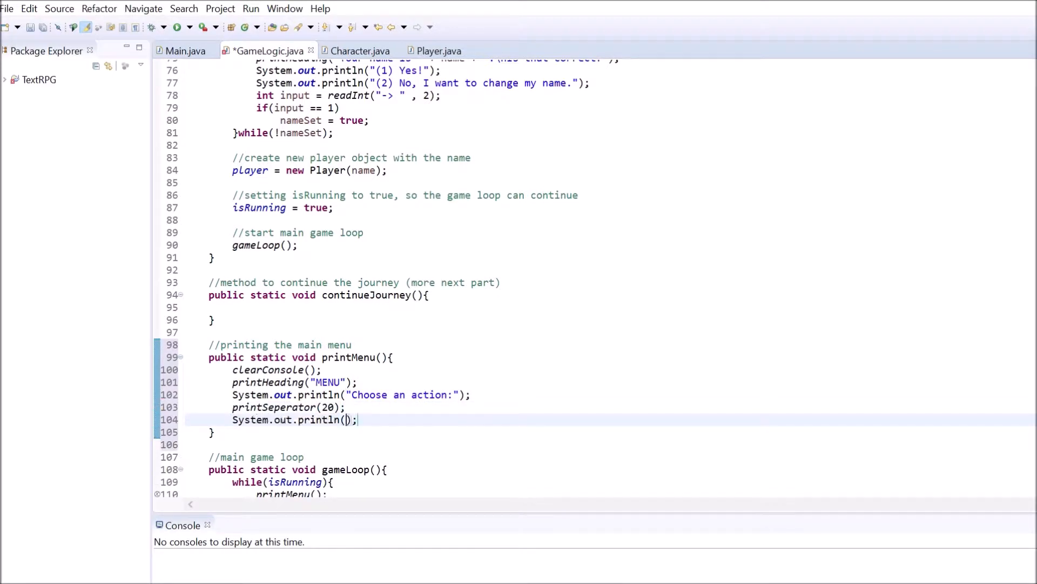
type("\"(1) Continue on\"")
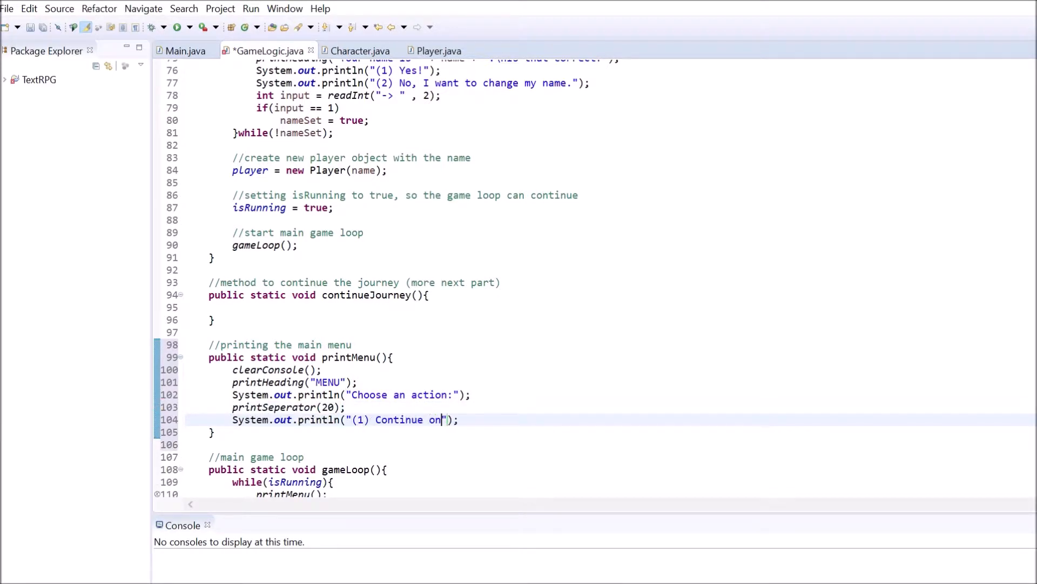
type("your journey\");")
type("//printing out ")
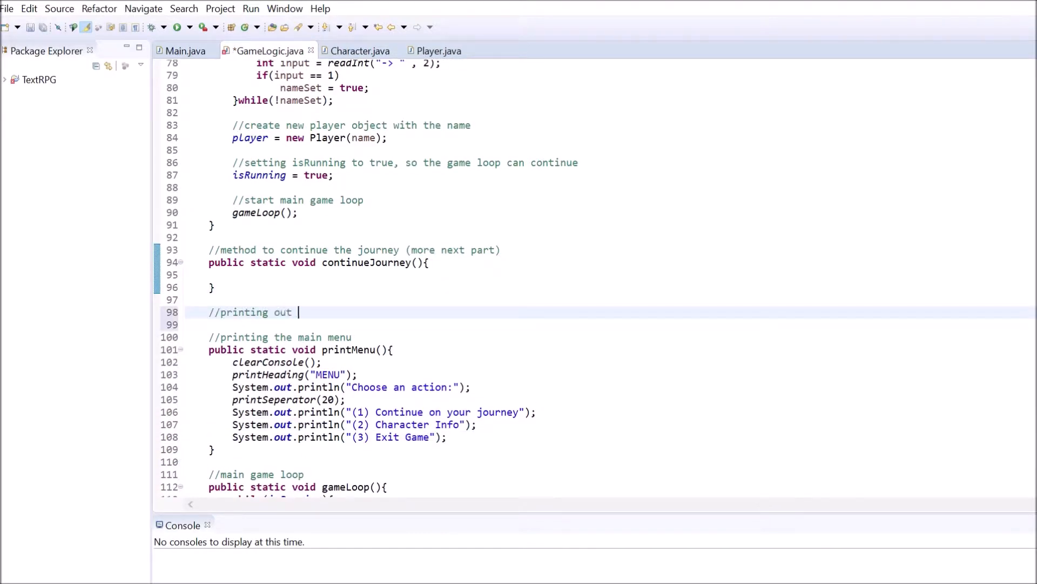
- Write characterInfo() printing the player's name, HP and XP with separators
type("the most important information about the player character")
left_click(610, 324)
type("public static")
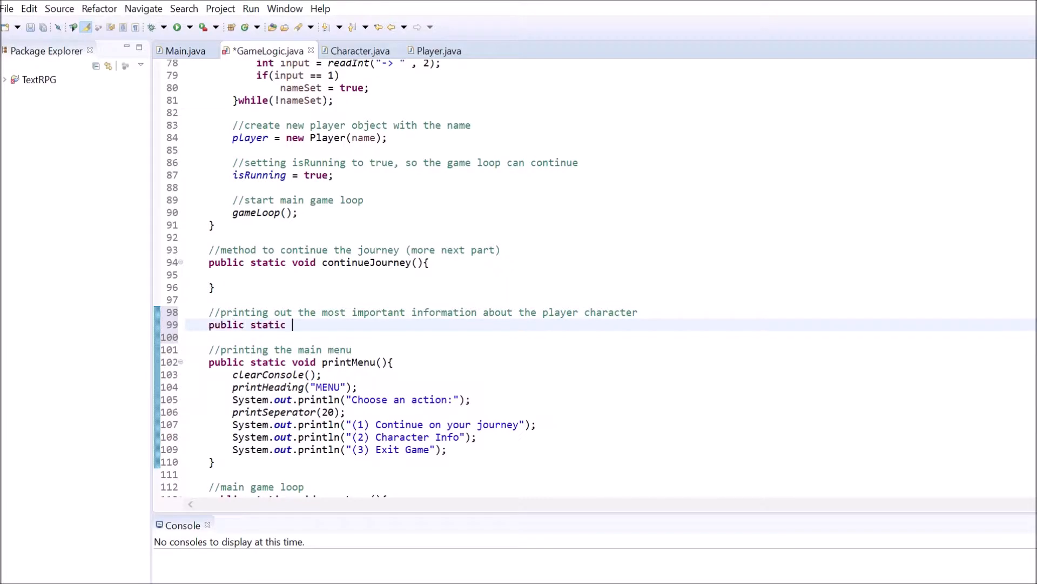
type("void characterInfo(){")
type("printHeading(\"CHARACTER INFO\");")
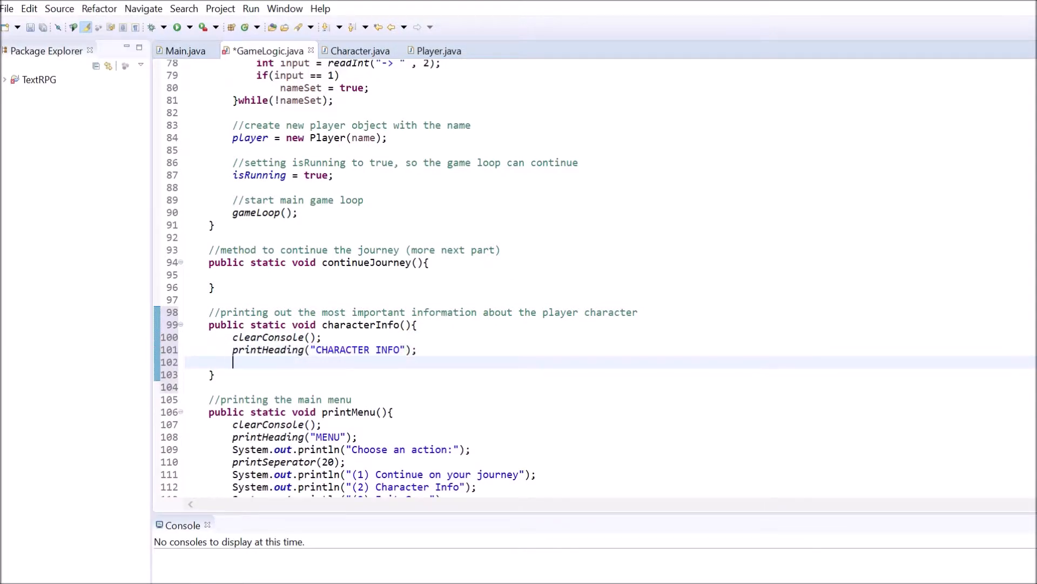
type("System.out.println(player.name + \"\\tHP: \" + player.hp + \"/\" + player.maxHp);")
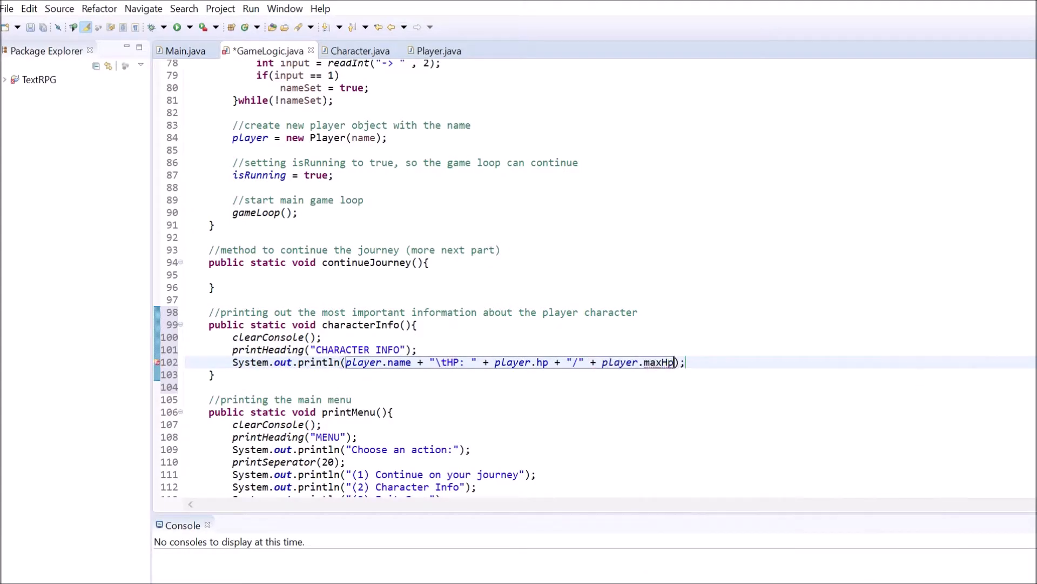
type("printSeperator(20);")
left_click(437, 386)
type("System.out.println(\"XP: \");")
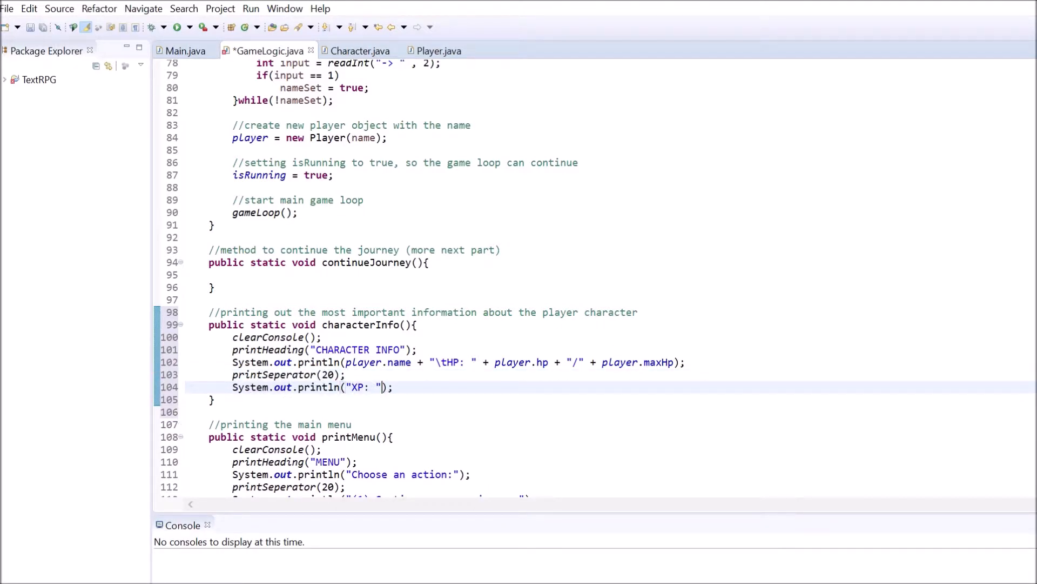
type("+ player.xp);")
type("if(")
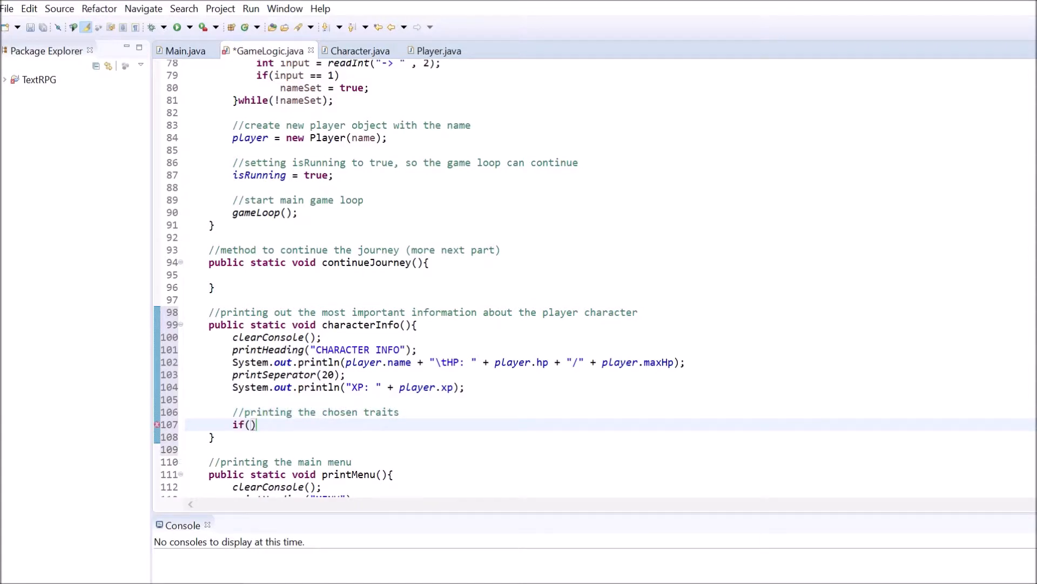
- Add if-blocks printing the offensive/defensive traits when upgrades exist, ending with anythingToContinue()
type("player.numAtkUpgrades > 0){")
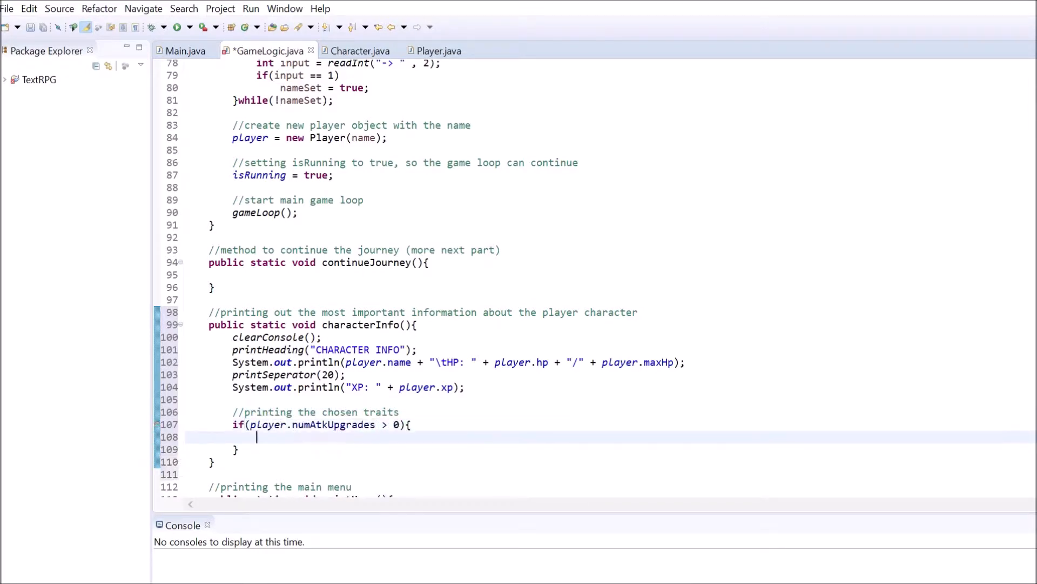
type("System.out.println(\"Offens\");")
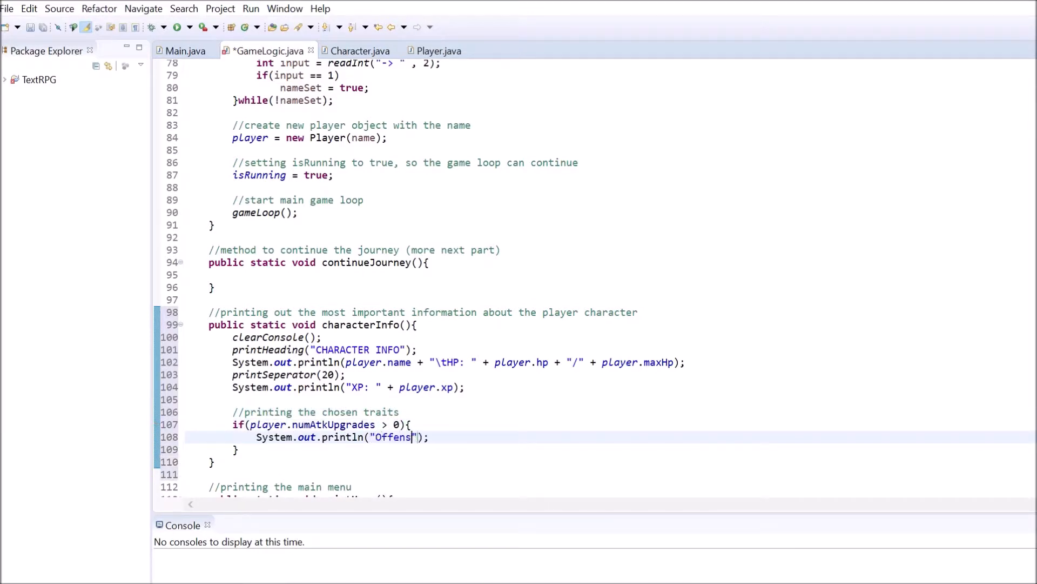
type("ive trait: \" + player.defUpgrades[player.numDefUpgrades - 1]);")
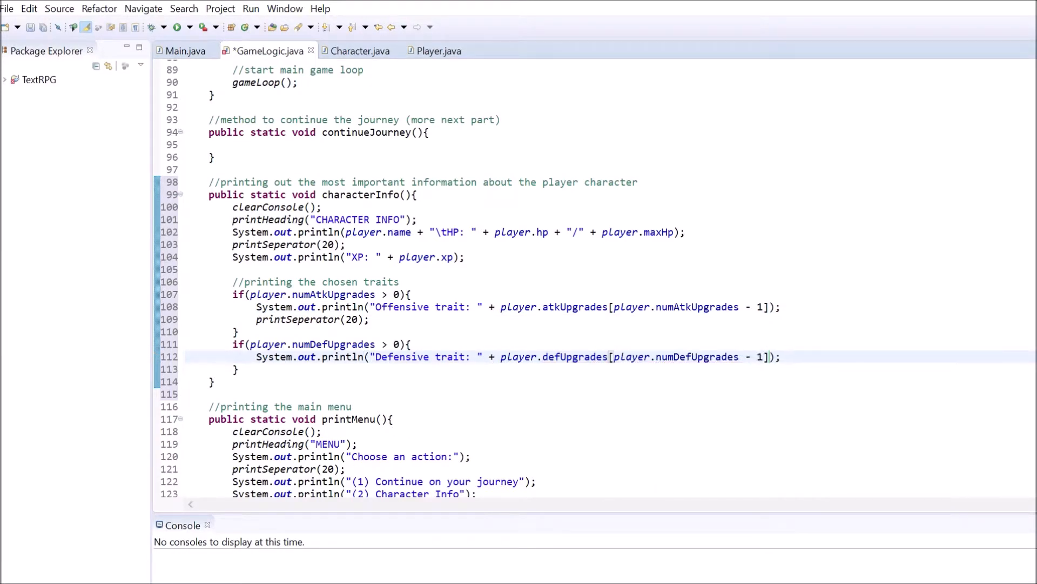
type("anythingToContinue();")
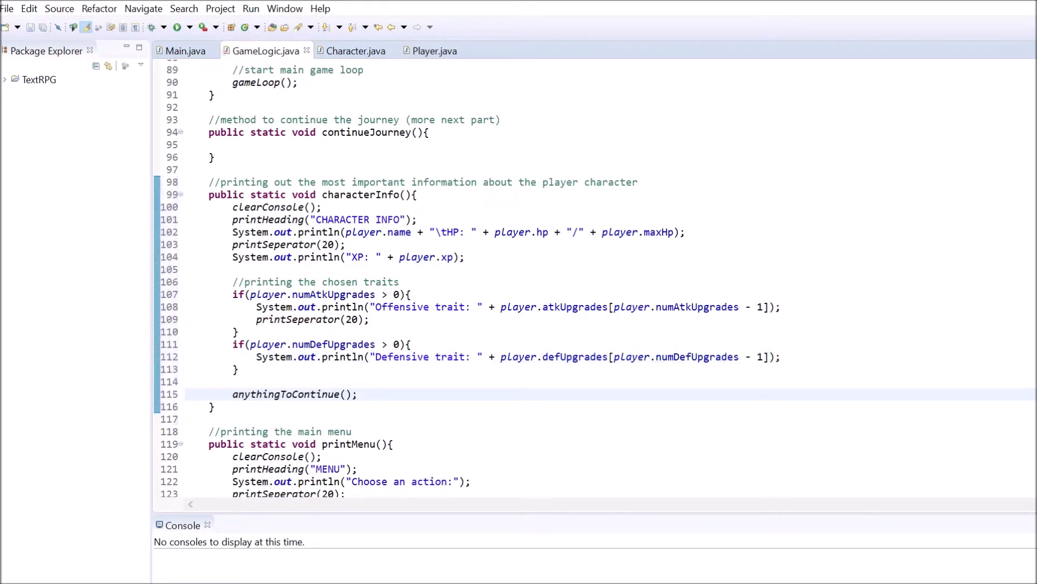
- Create a new class named Story in the net.codestudent.main package
right_click(89, 110)
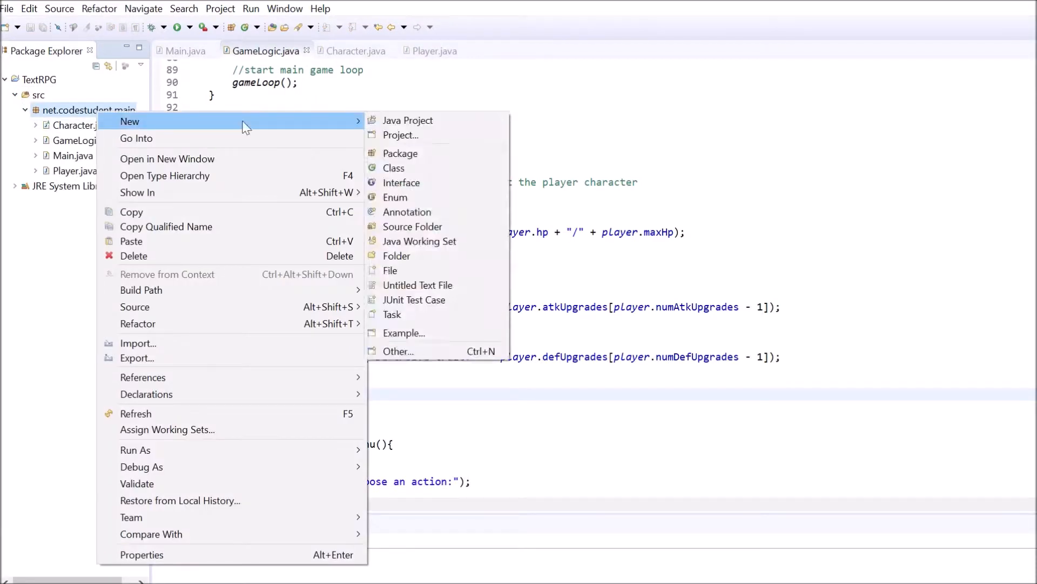
left_click(394, 169)
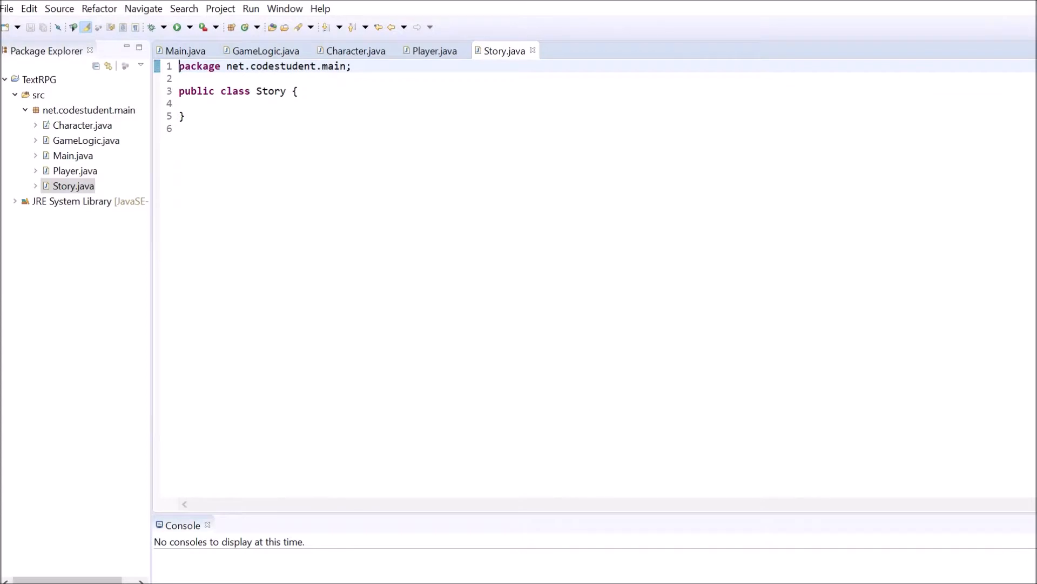
- Fill Story.java with a class comment and printIntro, act intro/outro and printEnd methods, then save
type("//")
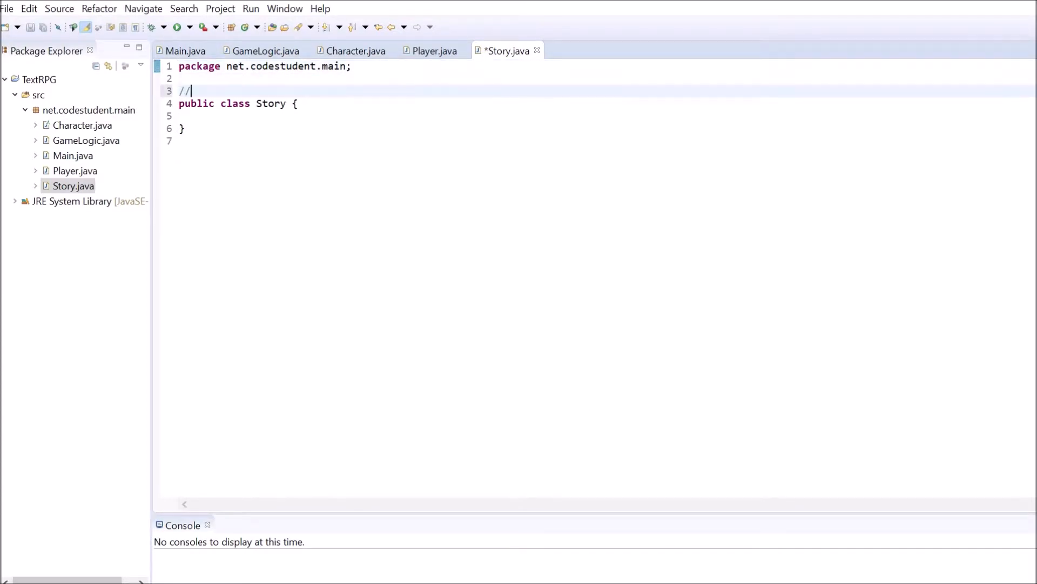
type("class that does nothing but storing methods to print out every part of the story")
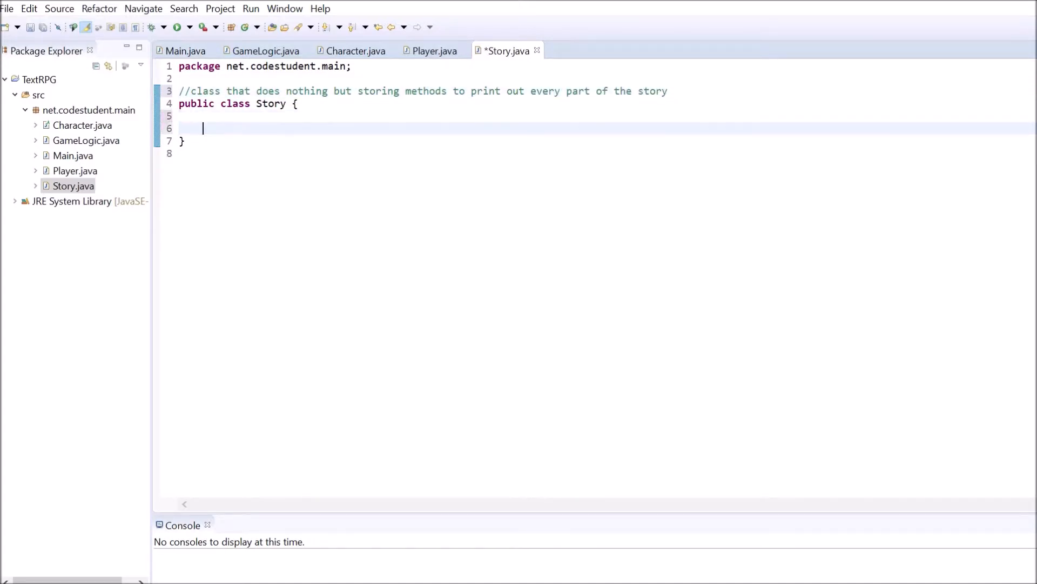
type("public static void")
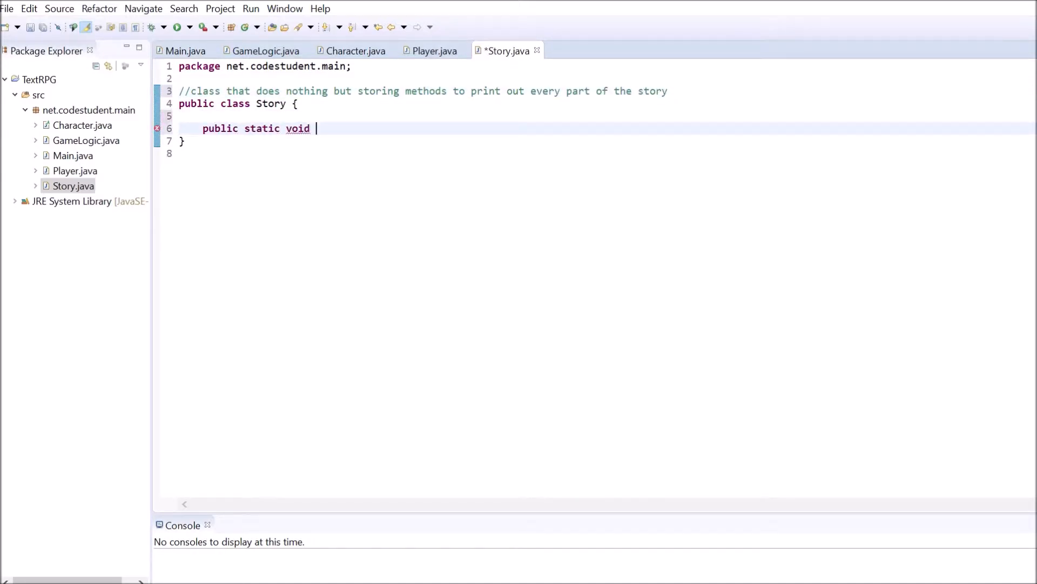
type("printIntro")
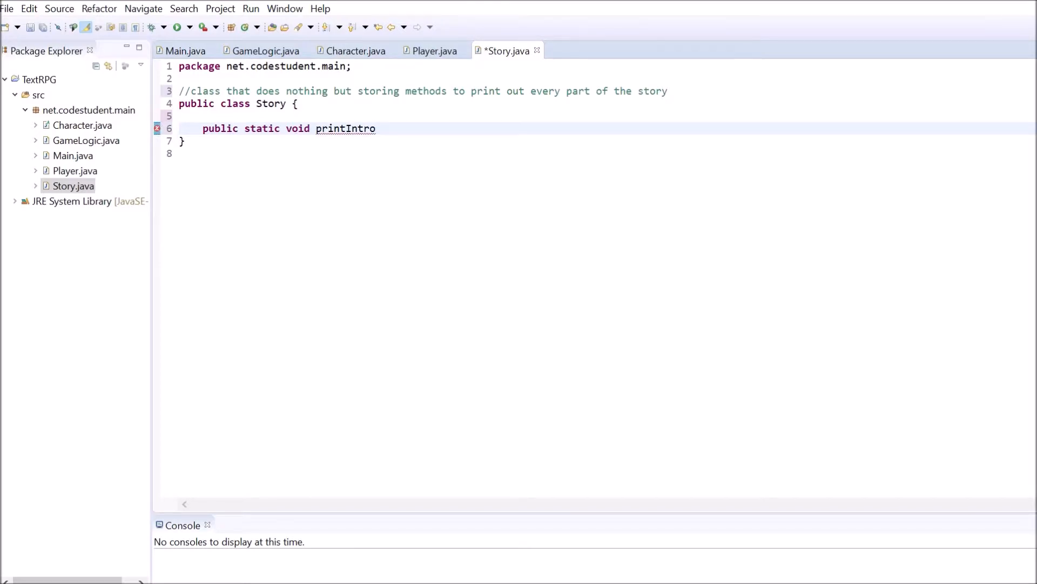
type("(){")
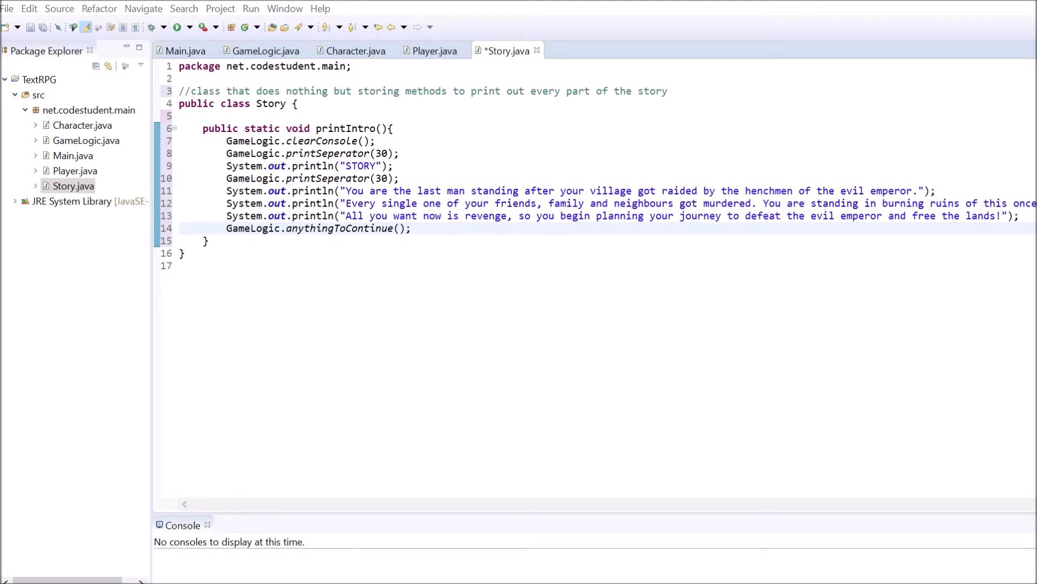
mouse_move(132, 249)
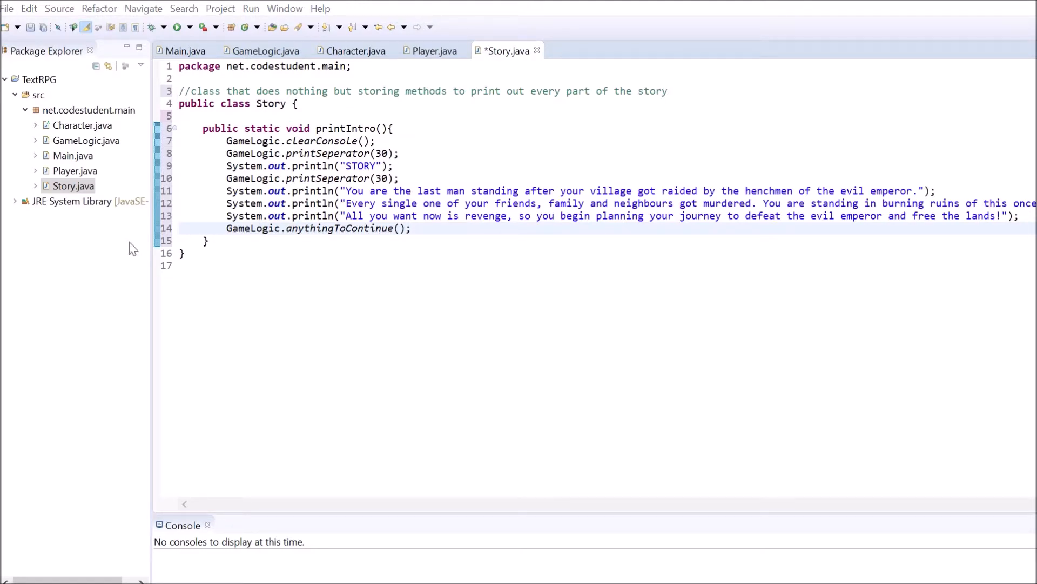
scroll("down", 3)
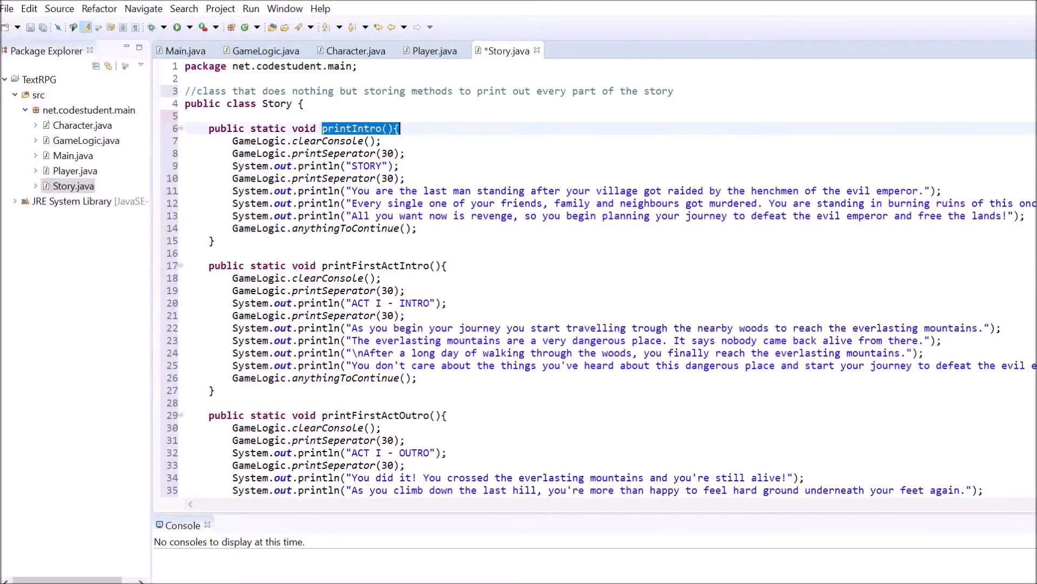
scroll("down", 3)
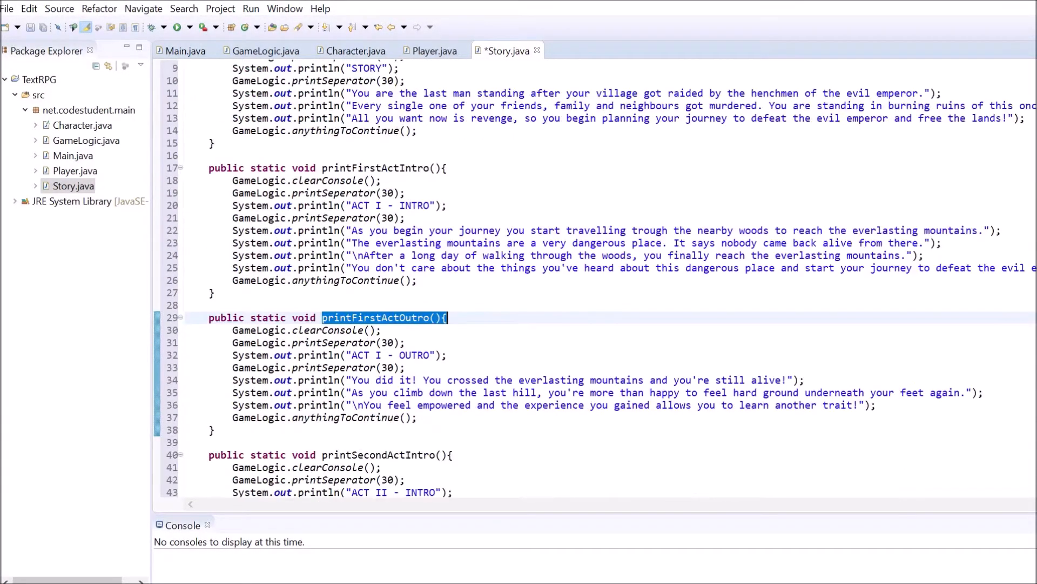
scroll("down", 3)
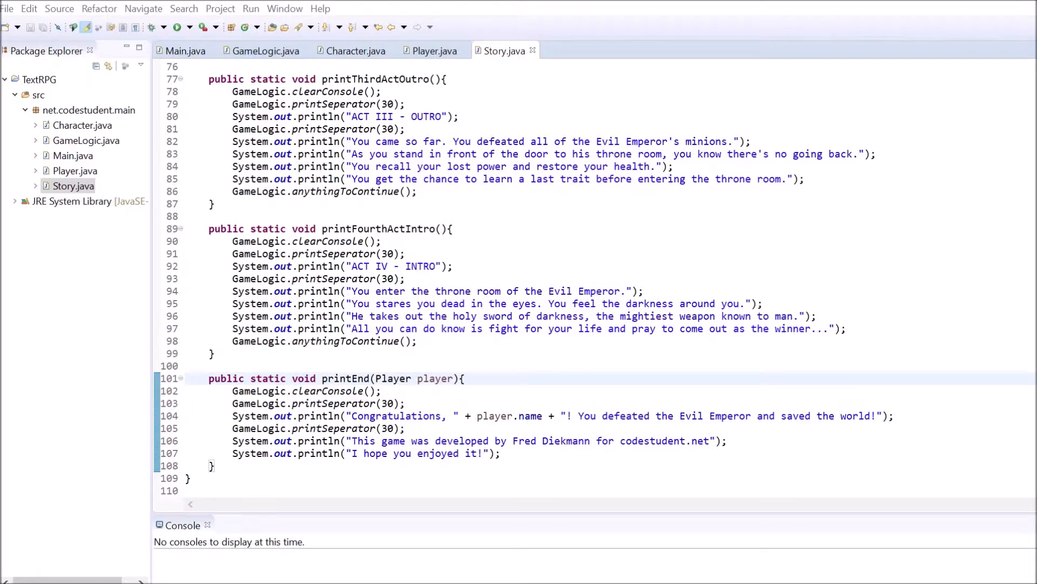
left_click(264, 51)
type("//")
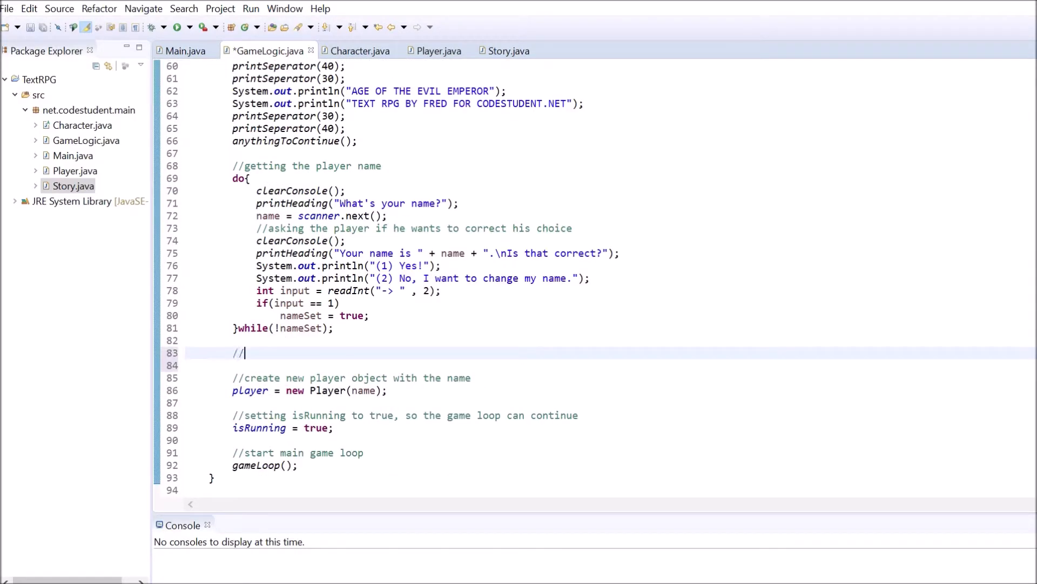
- In startGame, add a '//print story intro' comment and call Story.printIntro() after the name is chosen
type("print story intro")
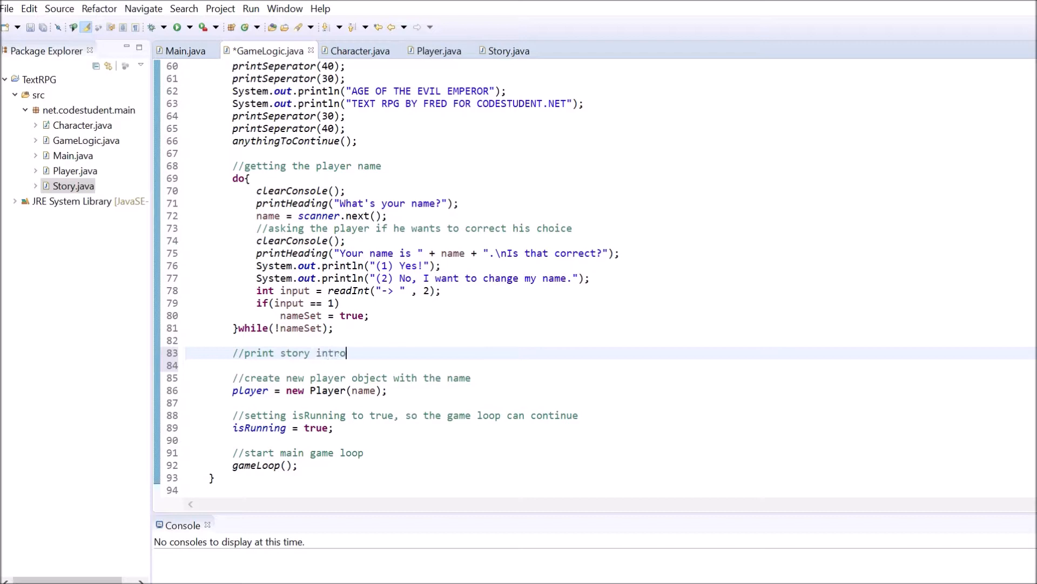
type("Story.printIntro();")
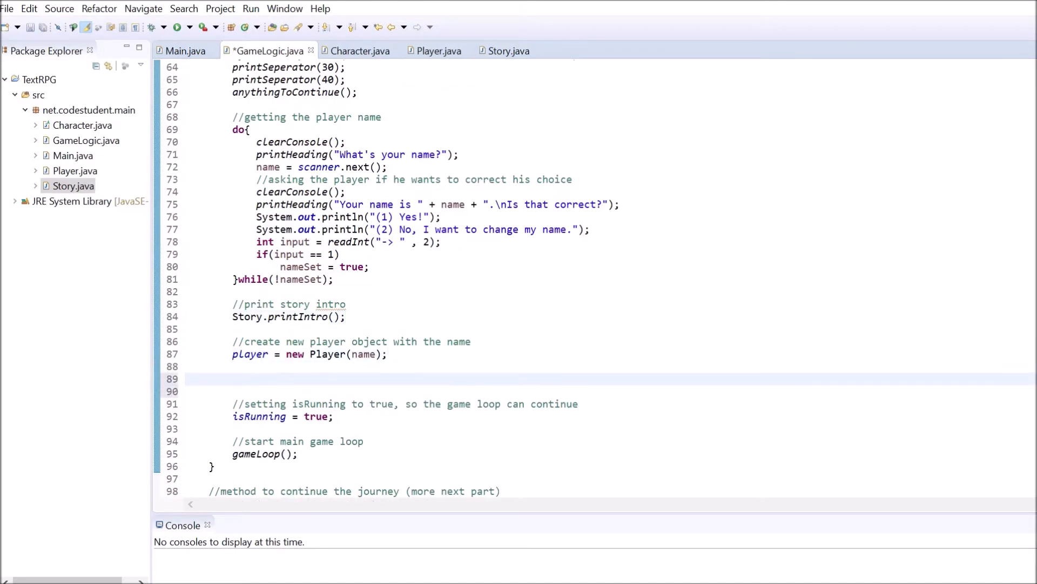
- After creating the Player, add a '//print first story act intro' comment with its Story print call
type("//print f")
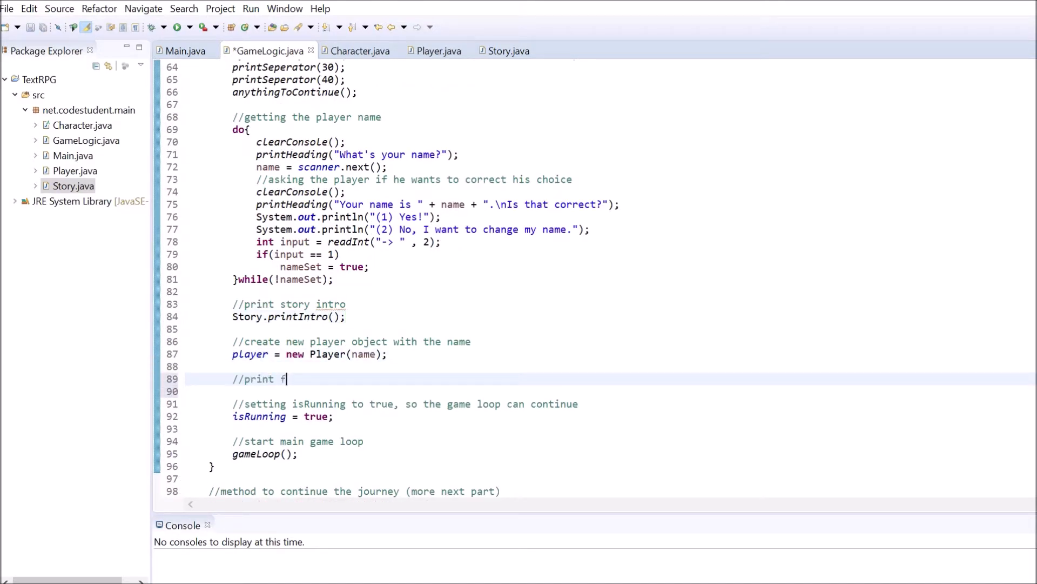
type("irst story act intro")
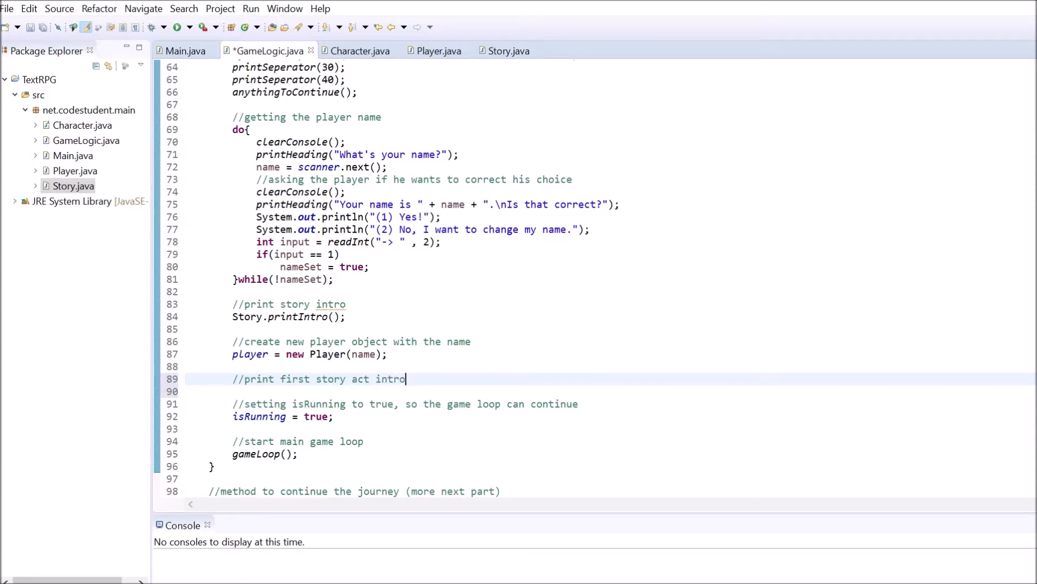
type("Story.print")
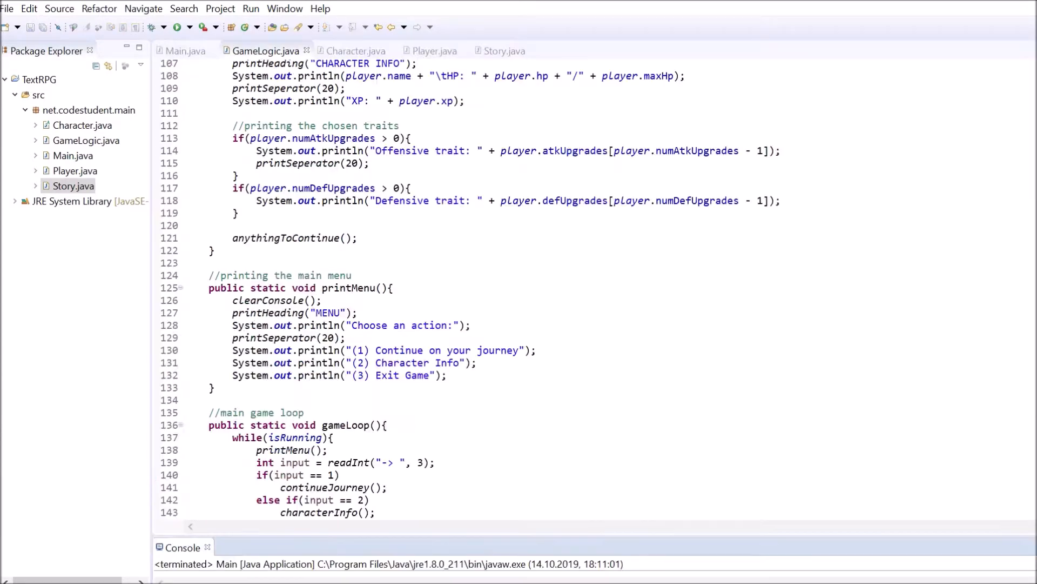
- Declare '//Story elements': static int place = 0, act; and a places array with "Everlasting Mountains", "Haunted Landlines", ..
scroll("up", 3)
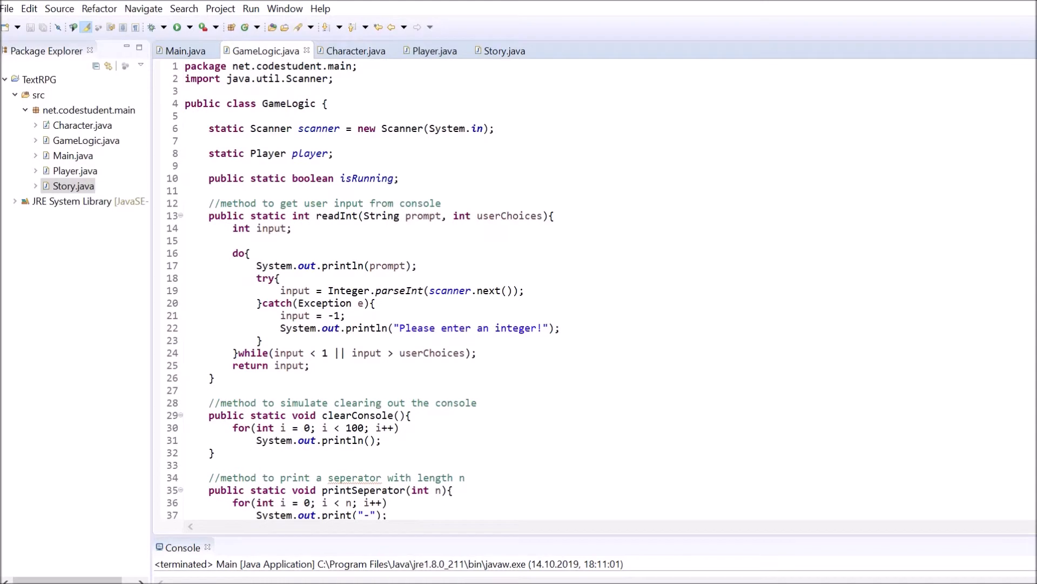
type("//Story elements")
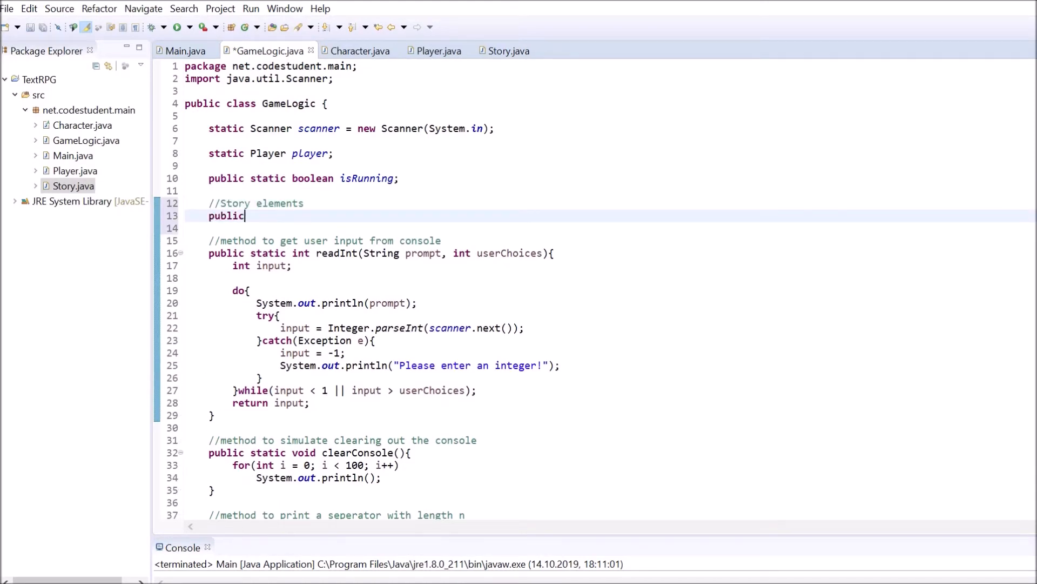
type("static int place = 0, act;")
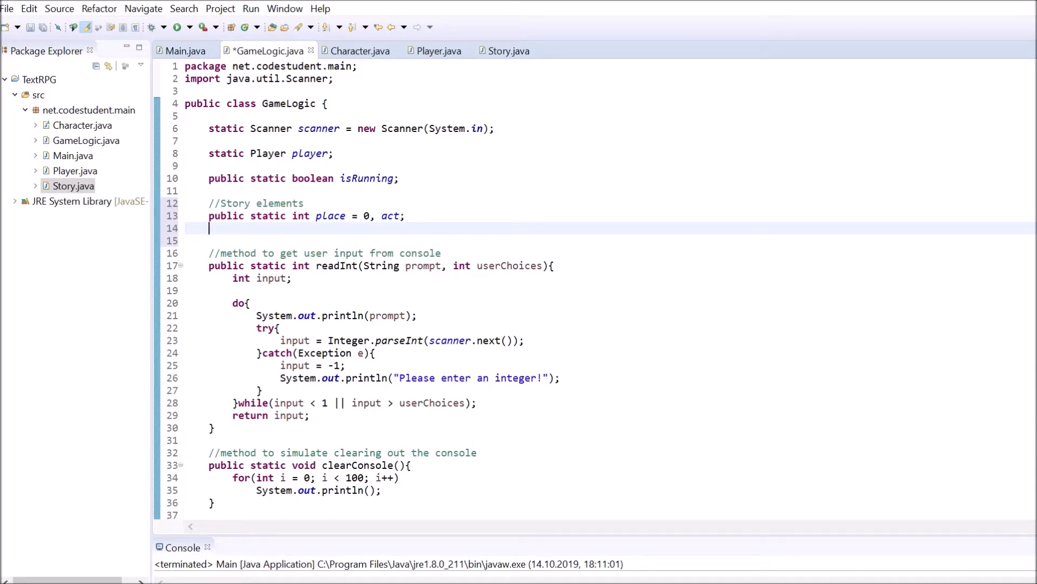
type("public static String[] places =")
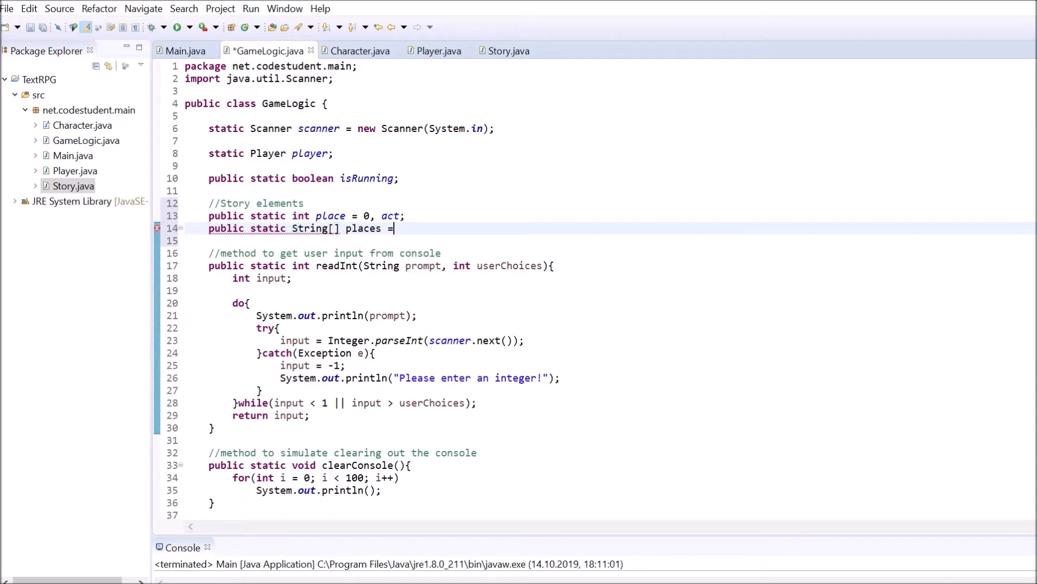
type("{\"Everlasting Mountains\"};")
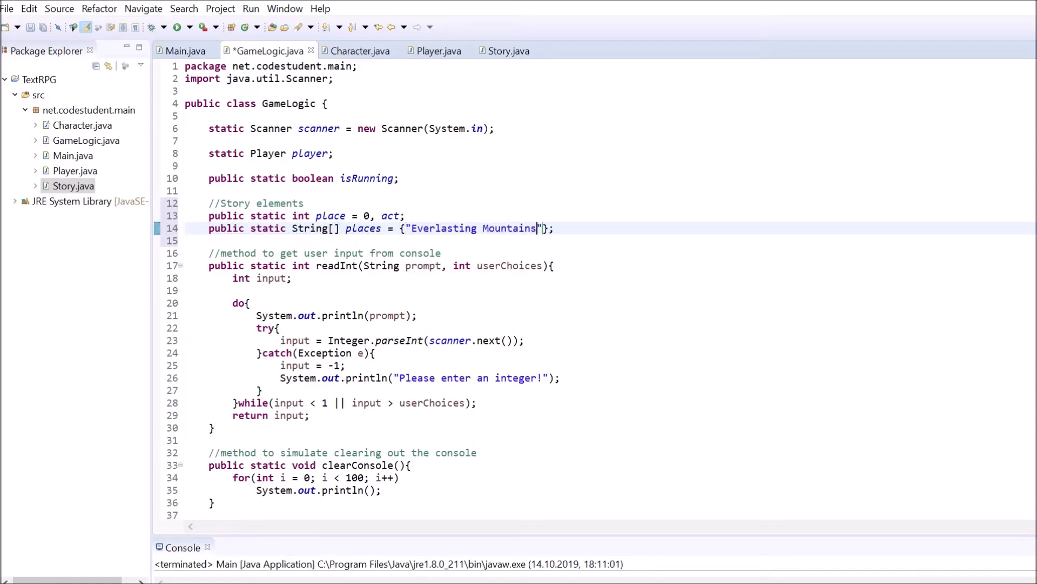
type(", \"Haunted Landlines\", \"")
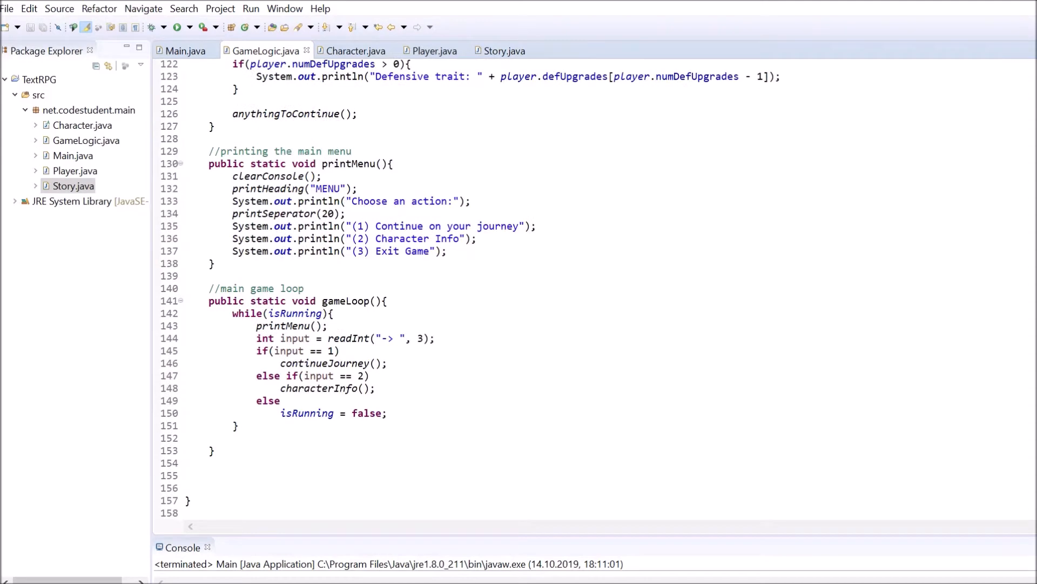
- Change printMenu's heading to places[place] and run the game to its title screen
type("places[place")
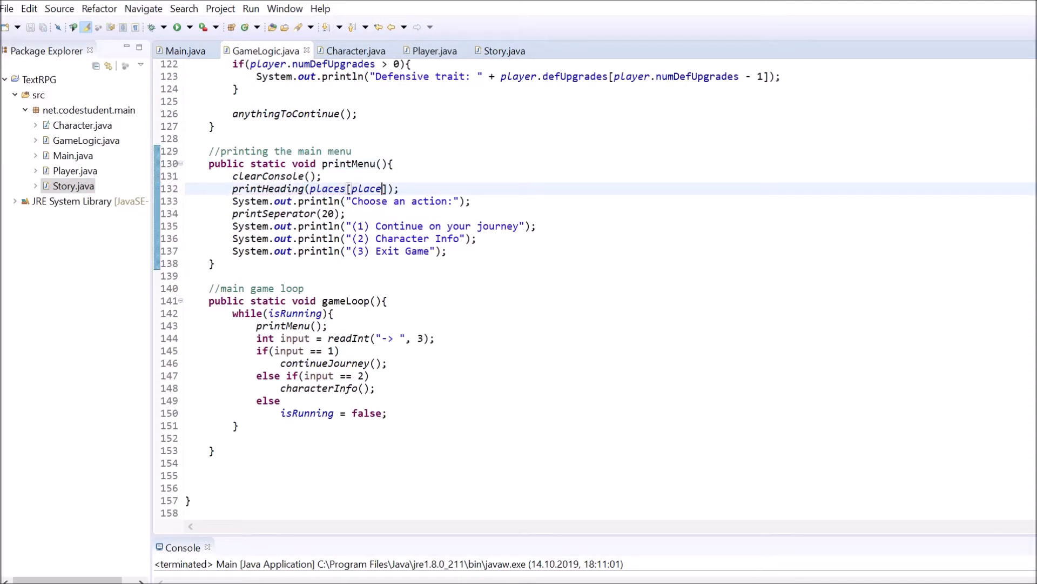
left_click(175, 27)
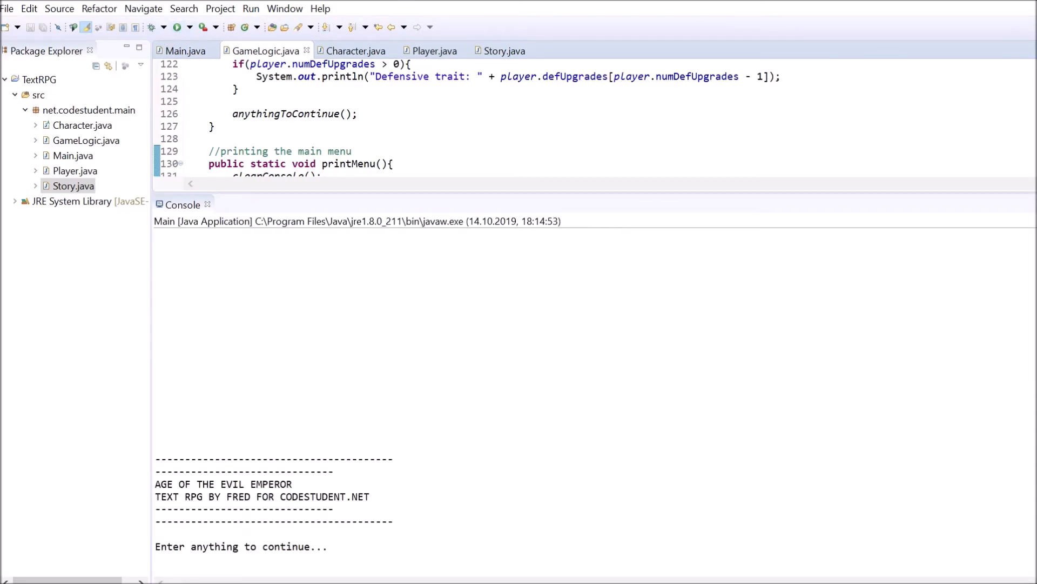
type("adasd")
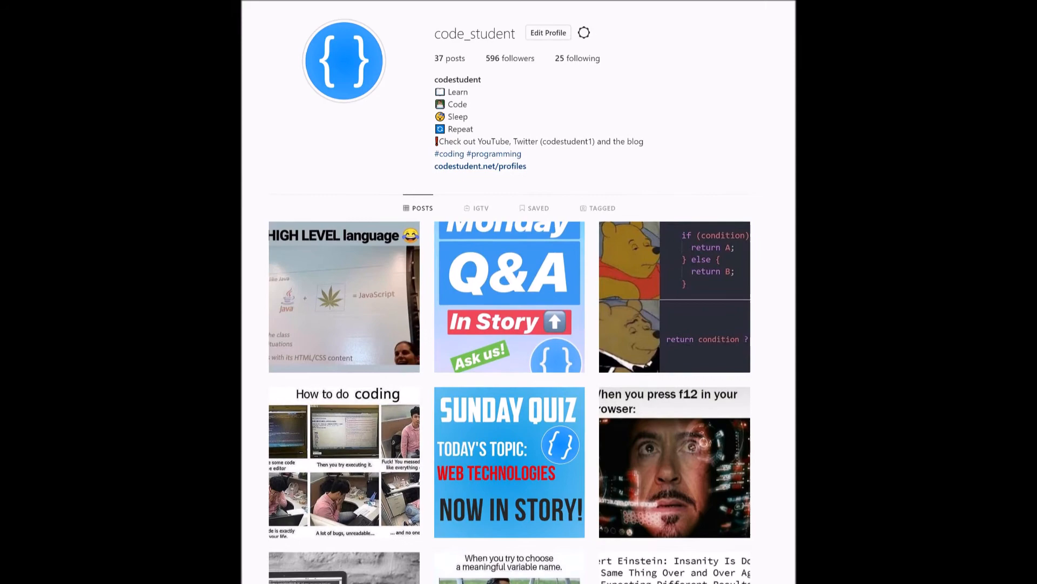
- Scroll through the posts grid on the code_student Instagram profile page
scroll("down", 3)
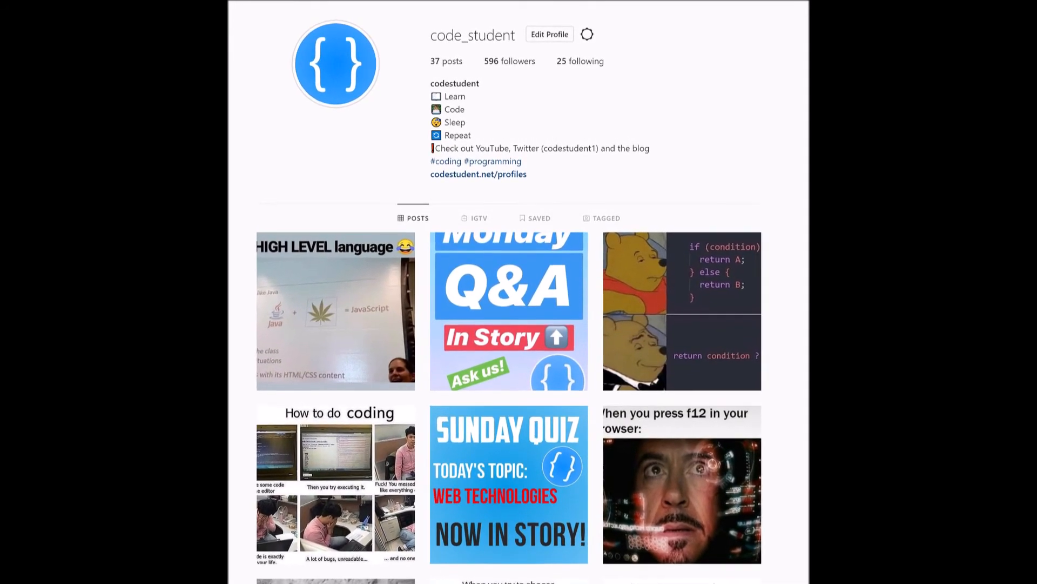